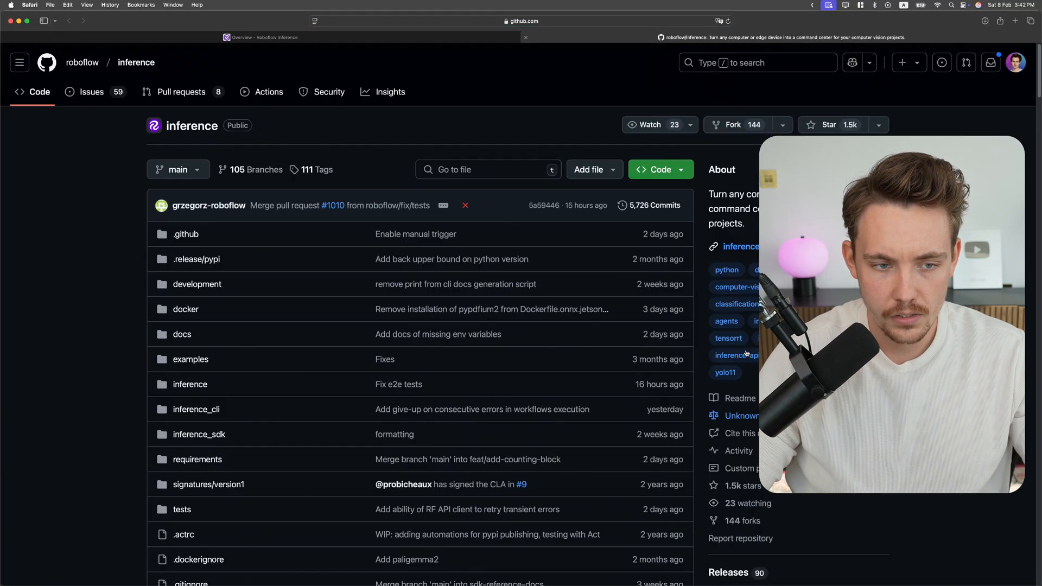
Scroll down the docs and highlight the pip install inference-cli command
scroll("down", 3)
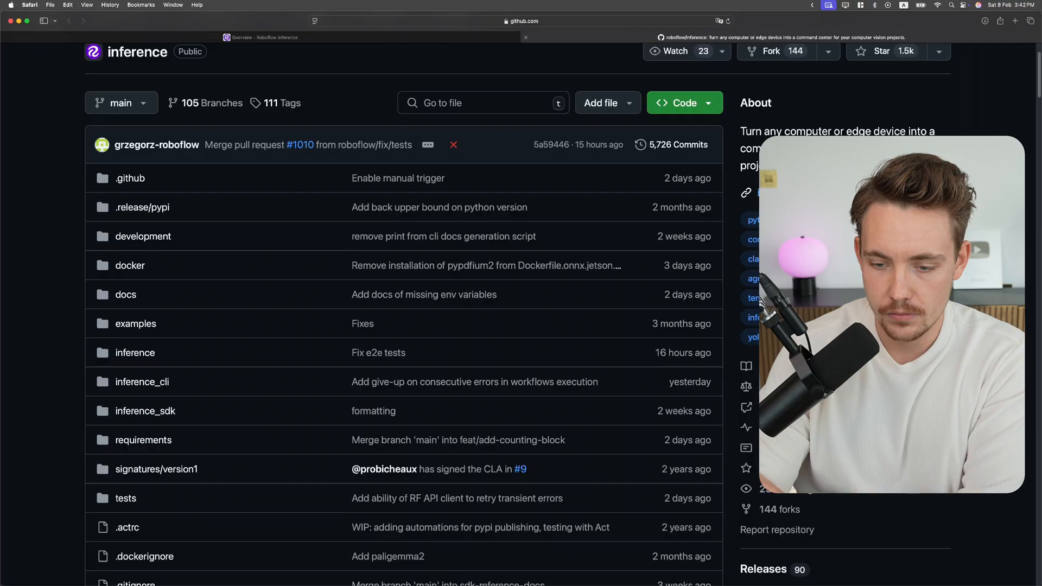
scroll("down", 3)
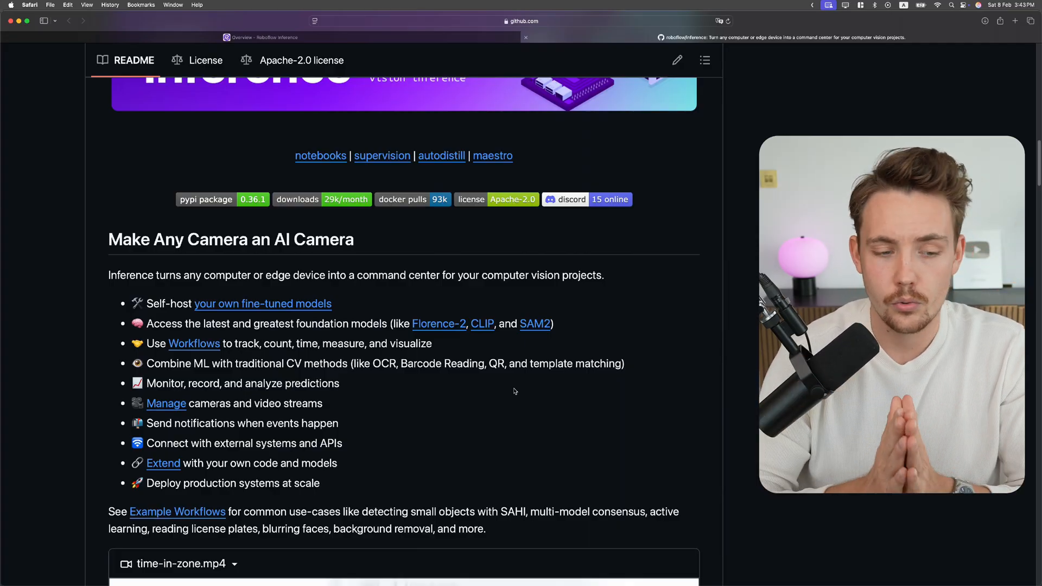
mouse_move(536, 407)
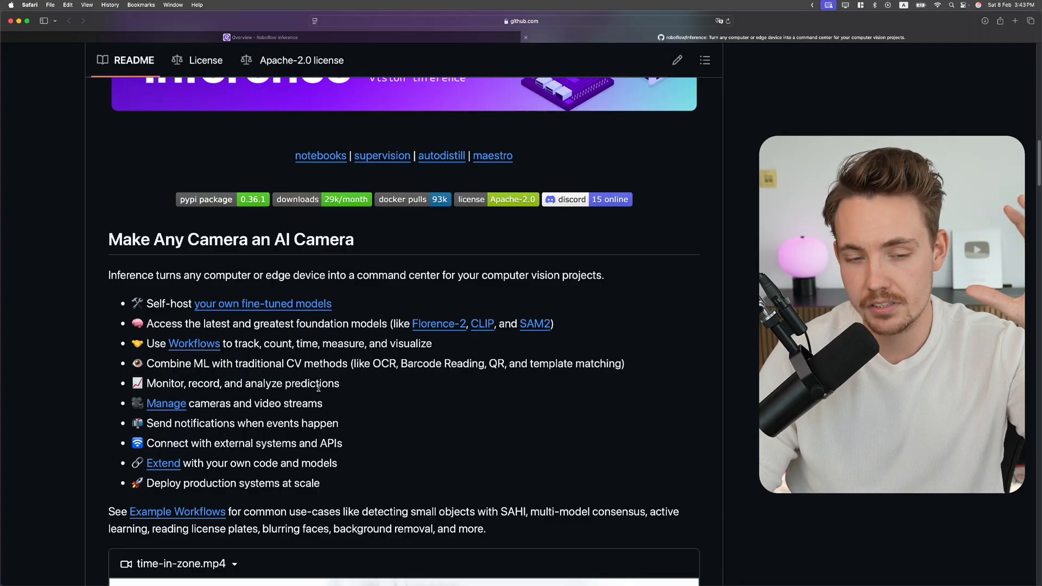
mouse_move(309, 394)
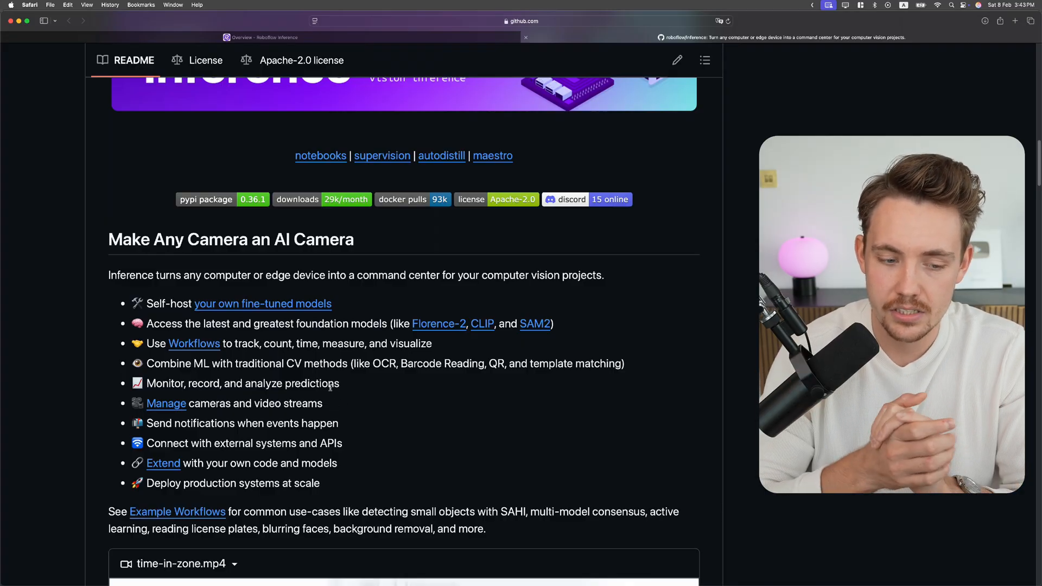
scroll("down", 3)
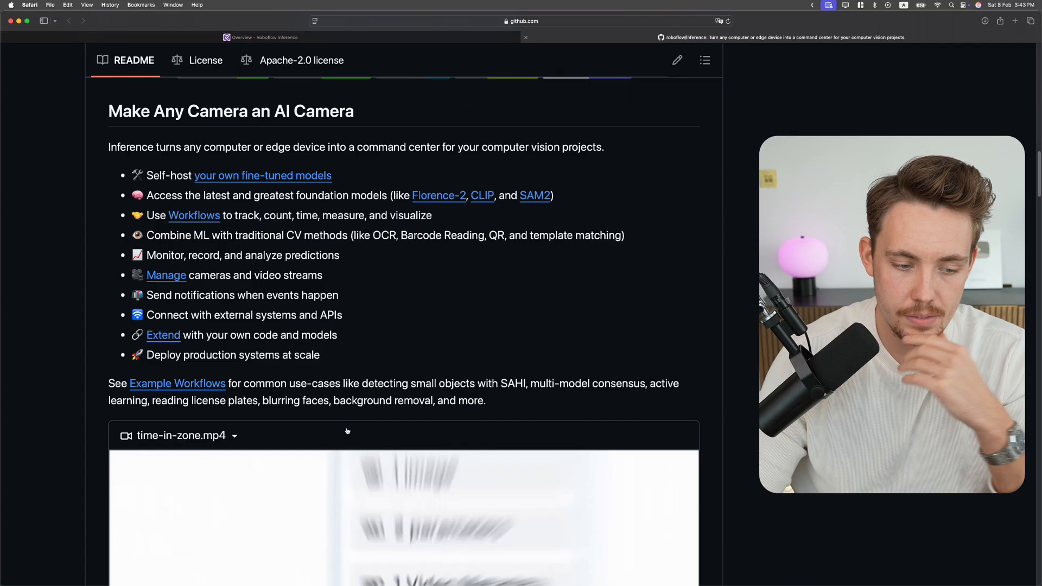
scroll("down", 3)
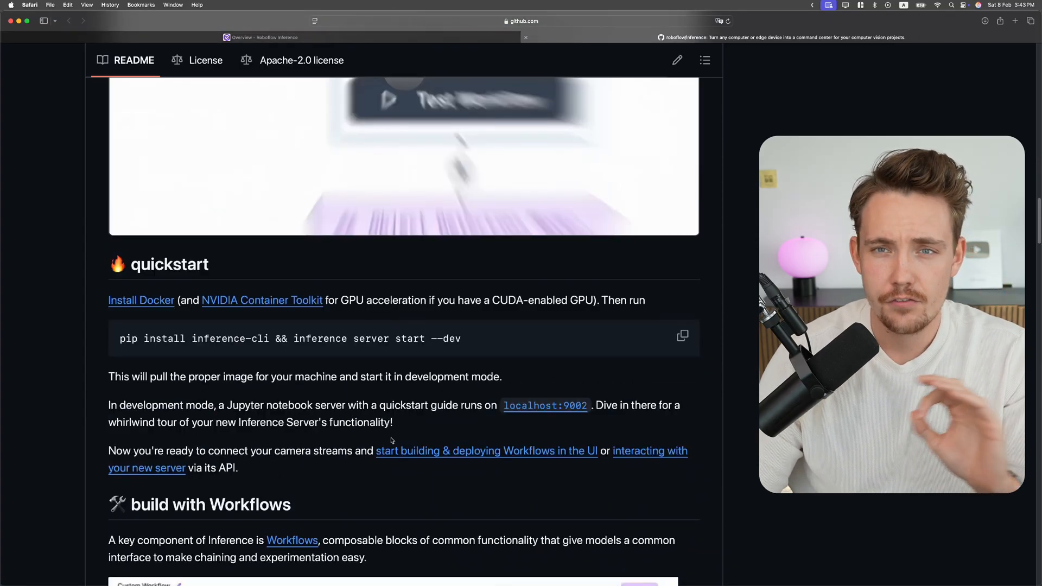
scroll("down", 3)
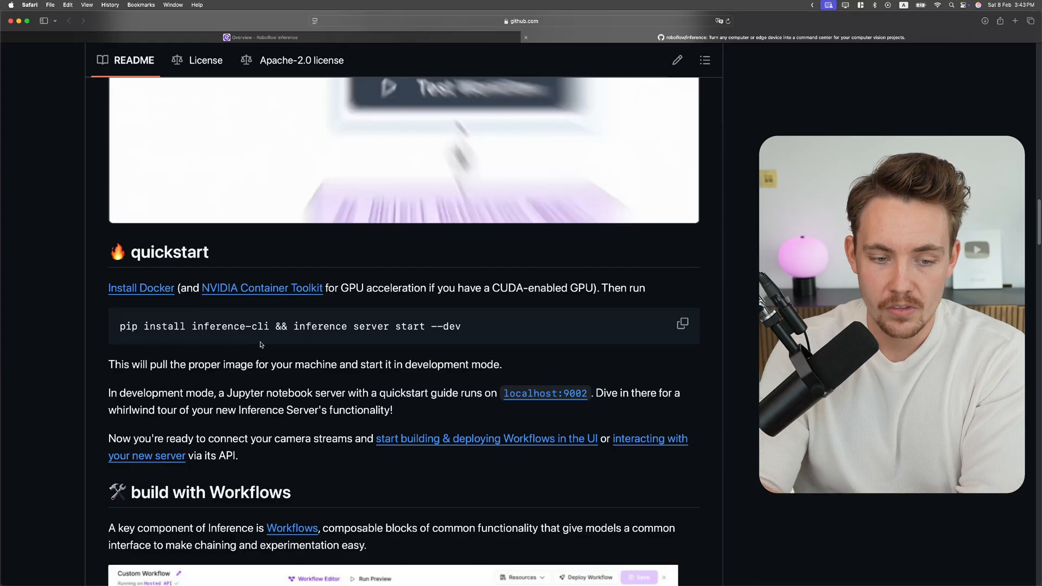
left_click_drag(119, 326, 269, 326)
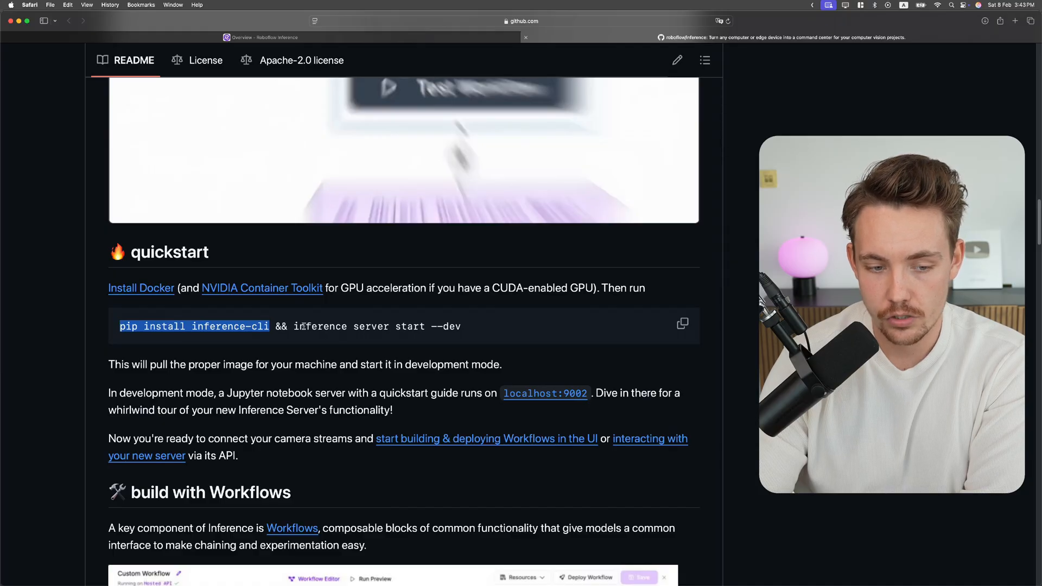
Continue reading further down the current documentation page
scroll("down", 3)
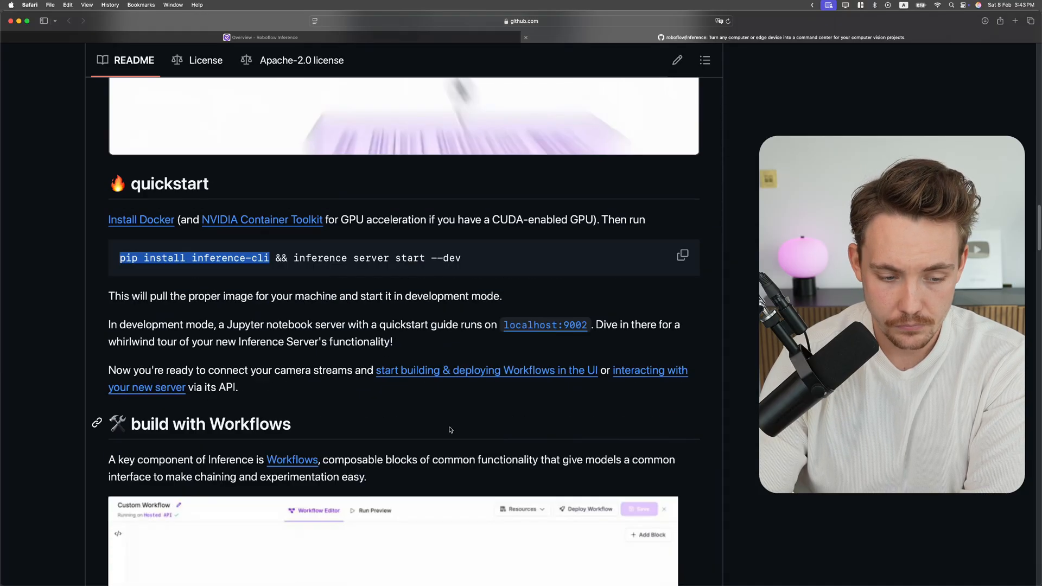
scroll("down", 3)
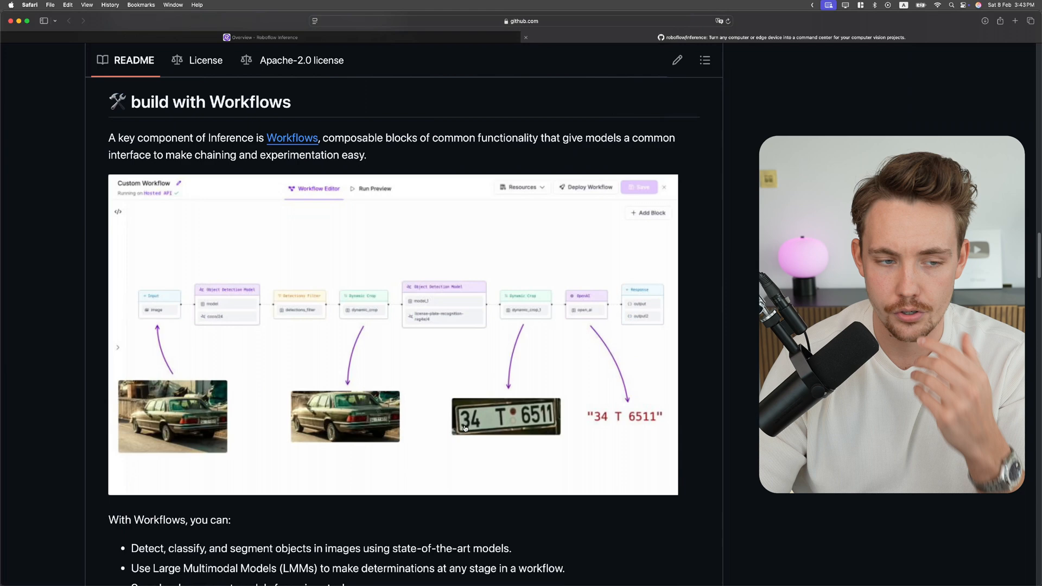
scroll("down", 3)
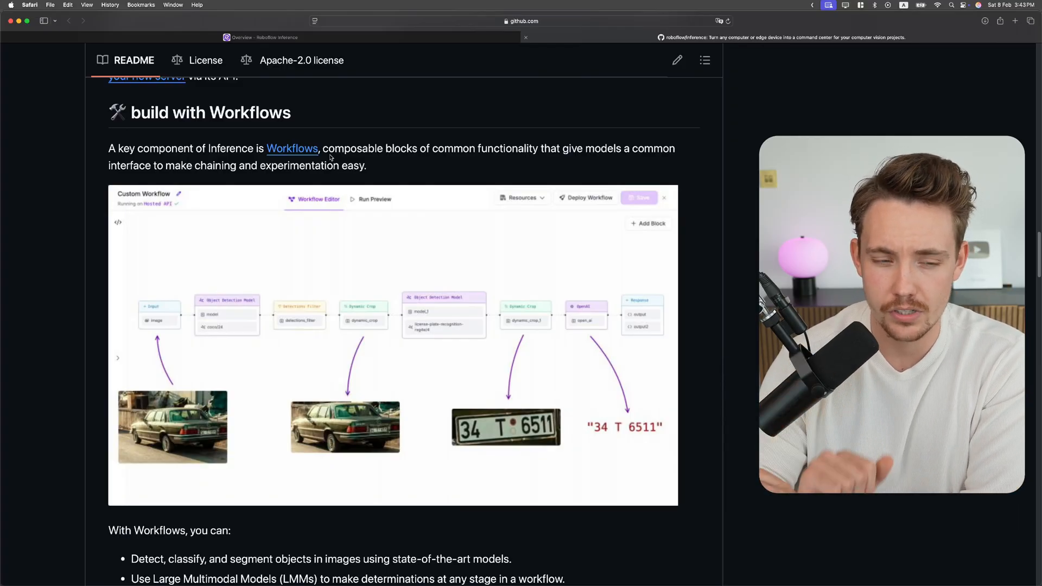
scroll("down", 3)
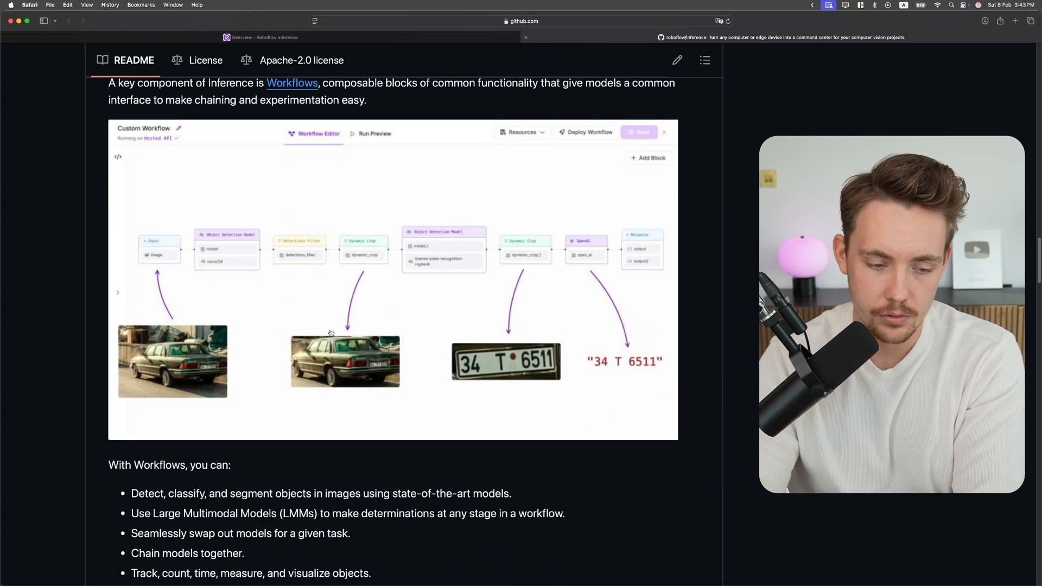
scroll("down", 3)
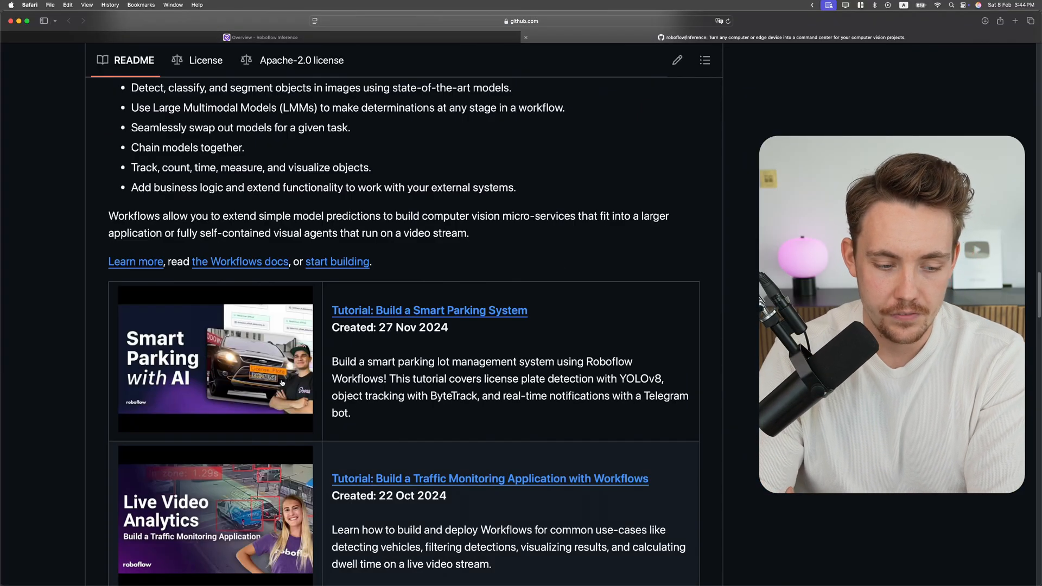
scroll("down", 3)
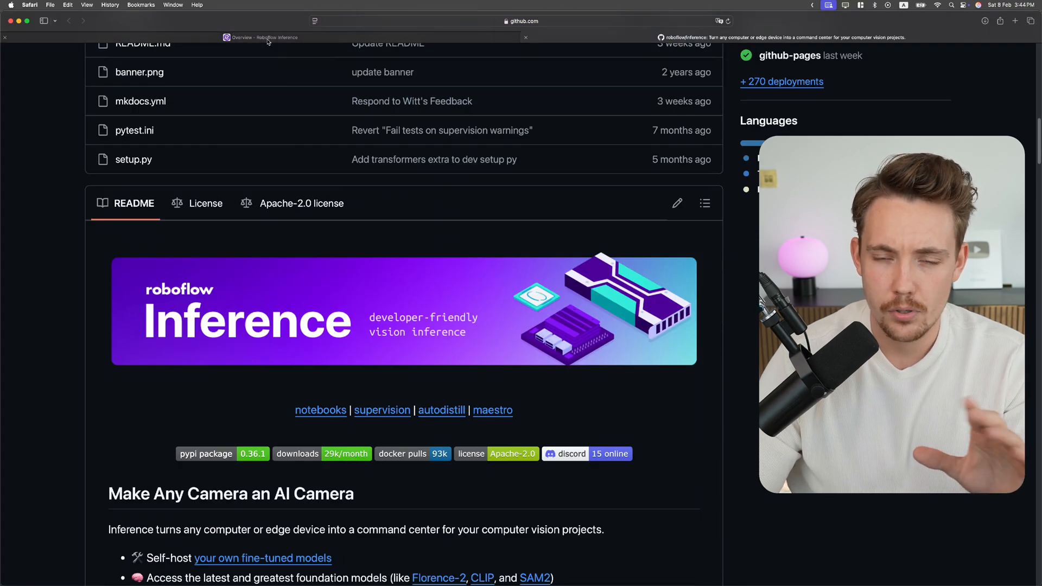
Return to the Inference docs overview and open Getting Started, then Architecture
left_click(259, 37)
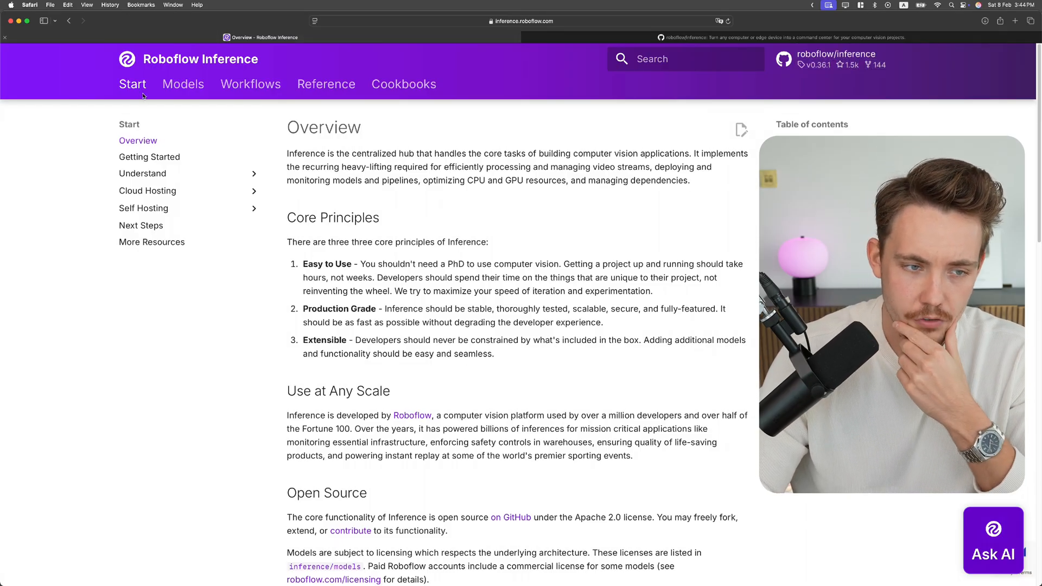
scroll("down", 3)
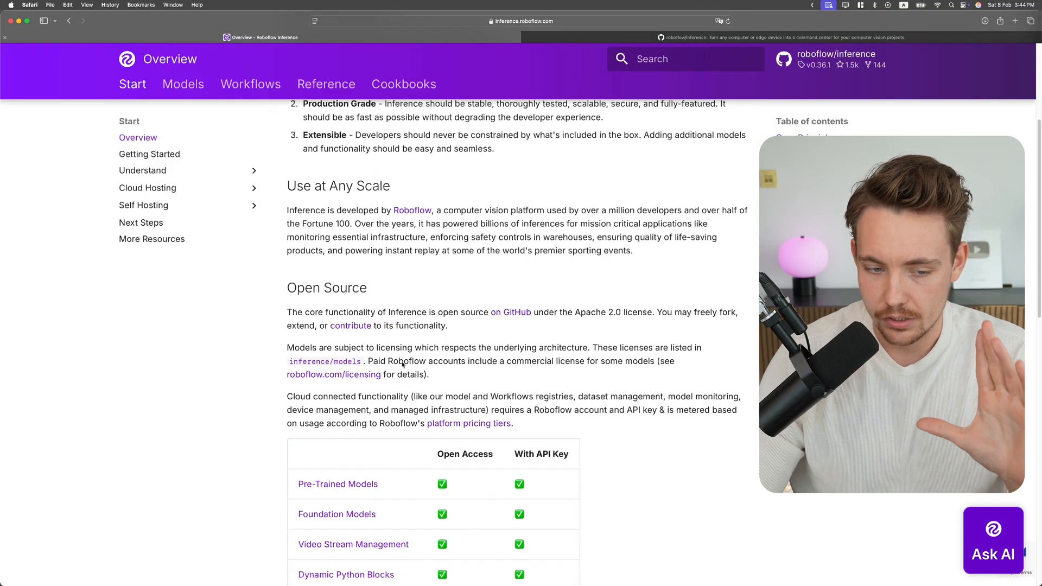
scroll("down", 3)
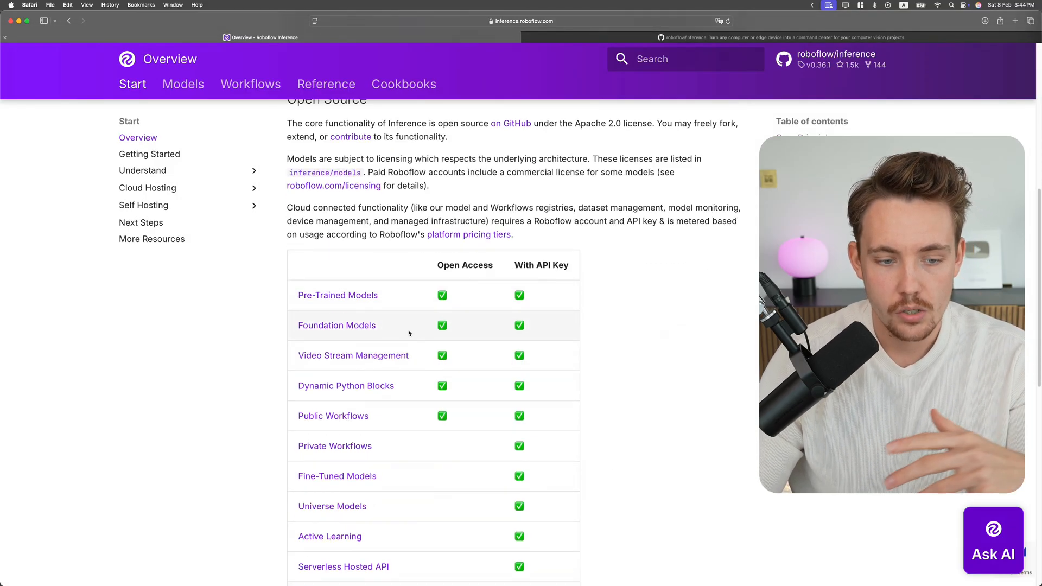
left_click(149, 154)
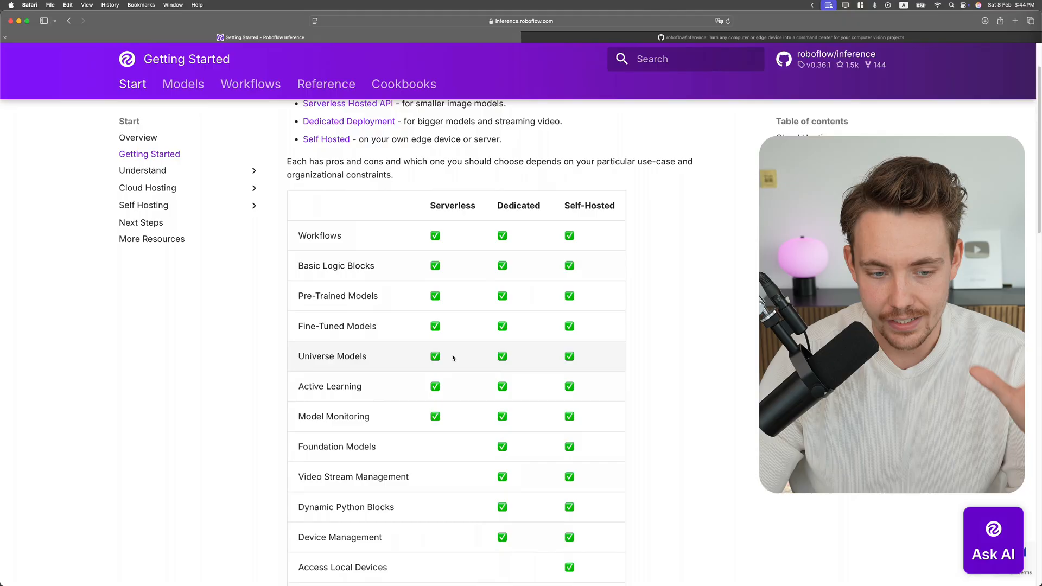
left_click(143, 170)
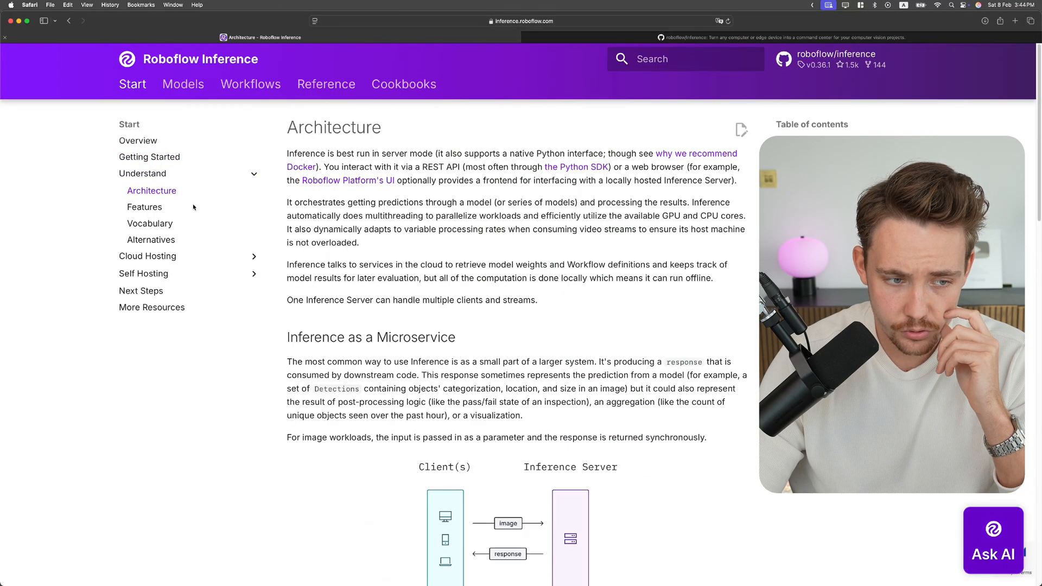
Read through the Inference as a microservice section into Inference as an Appliance
scroll("down", 3)
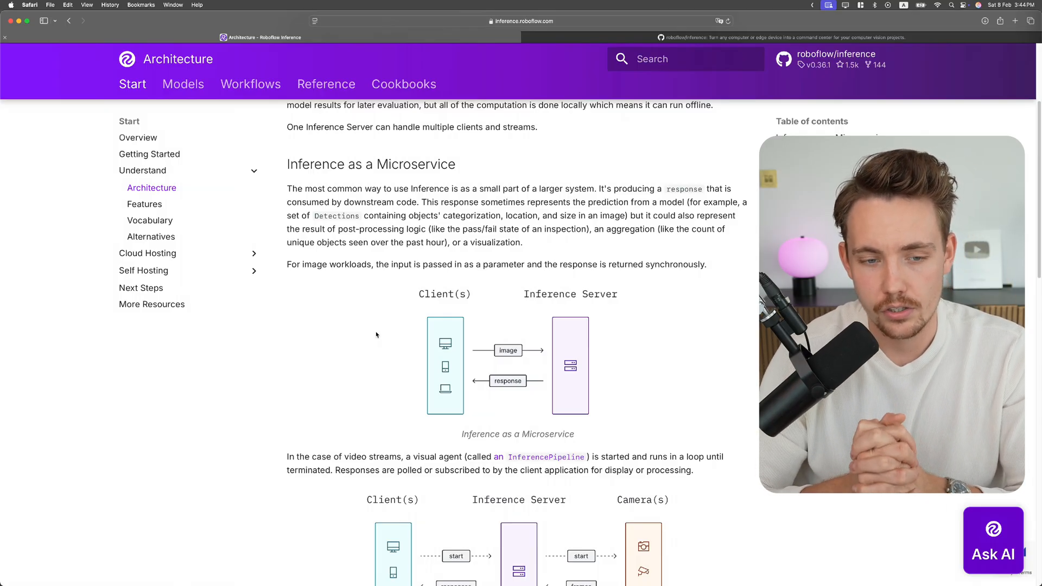
scroll("down", 3)
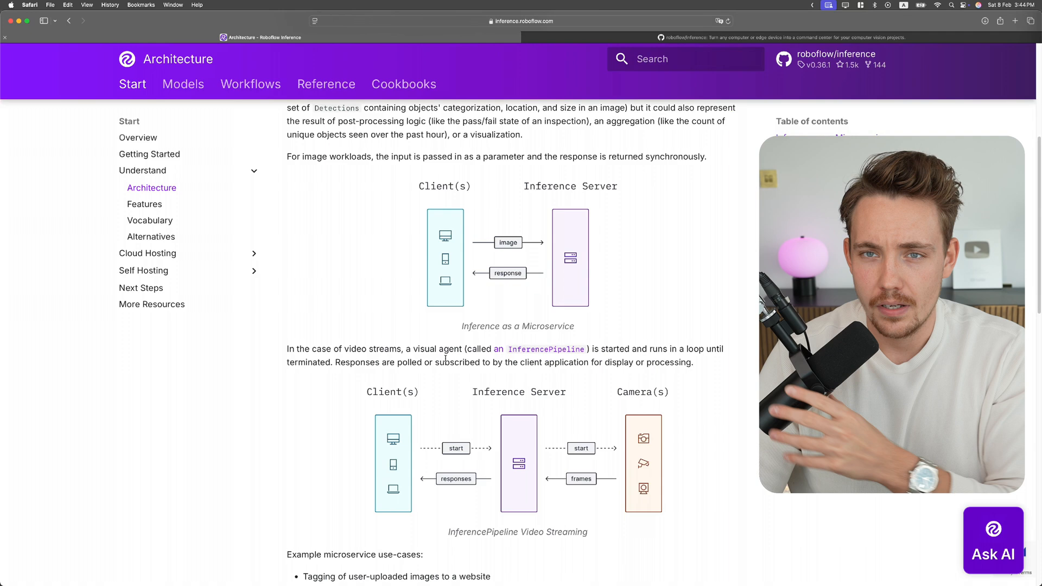
scroll("down", 3)
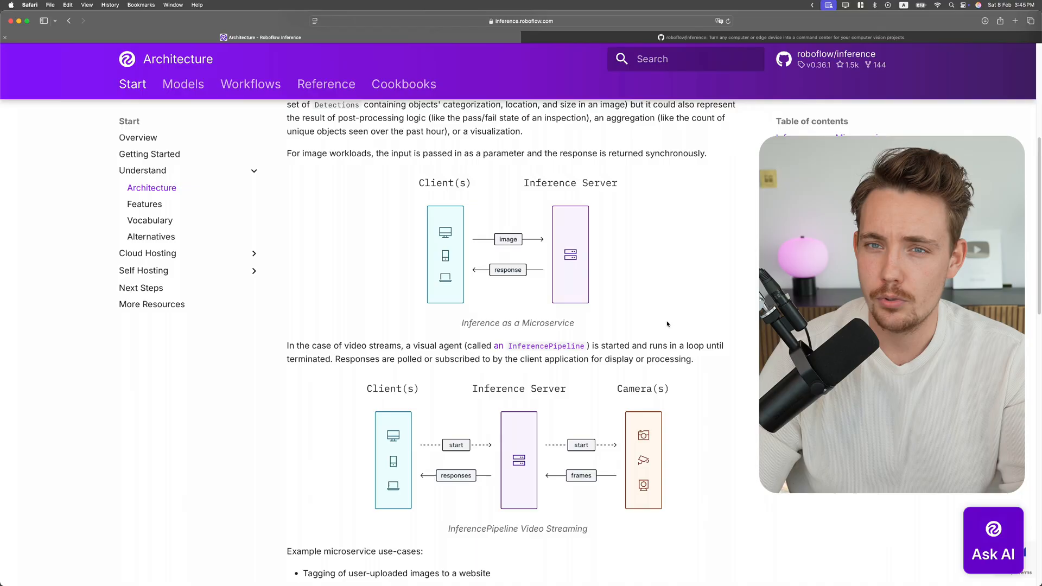
scroll("down", 3)
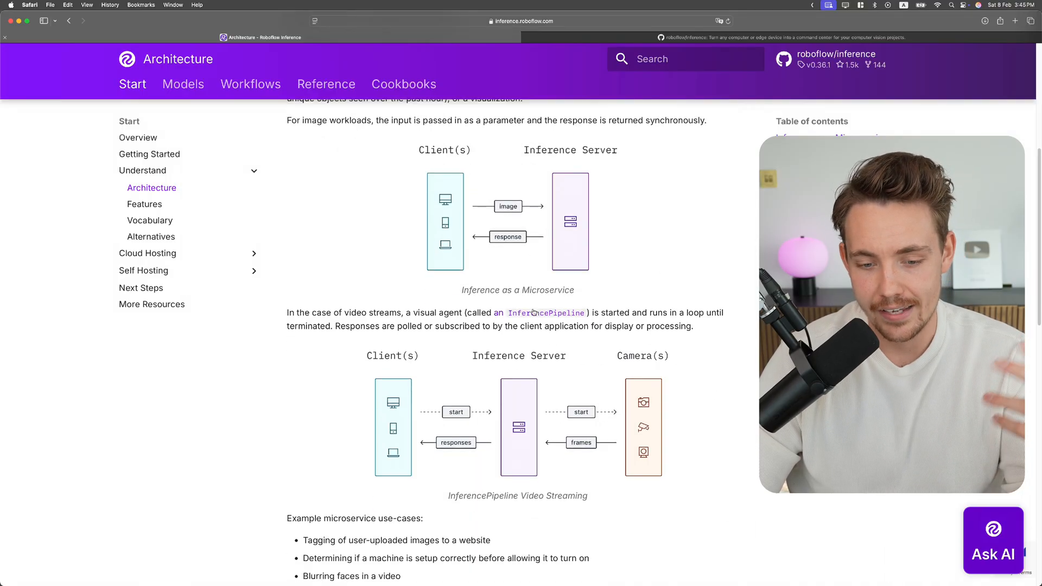
scroll("down", 3)
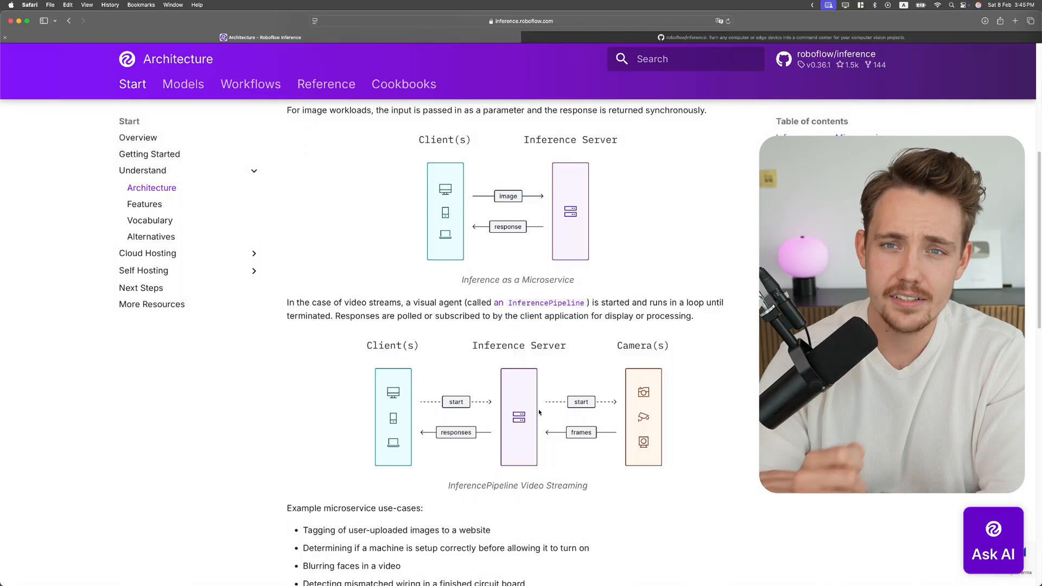
scroll("down", 3)
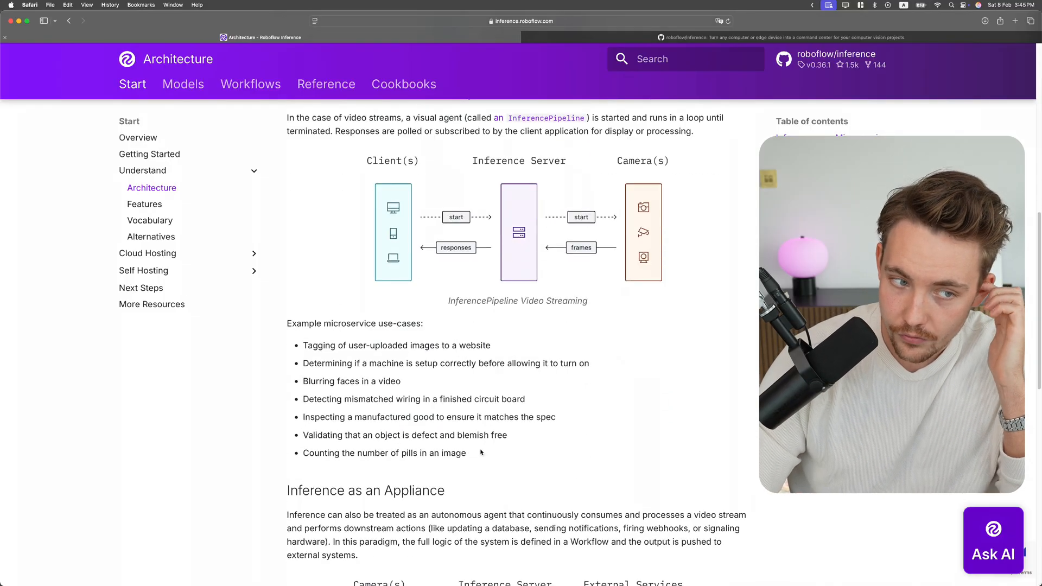
scroll("down", 3)
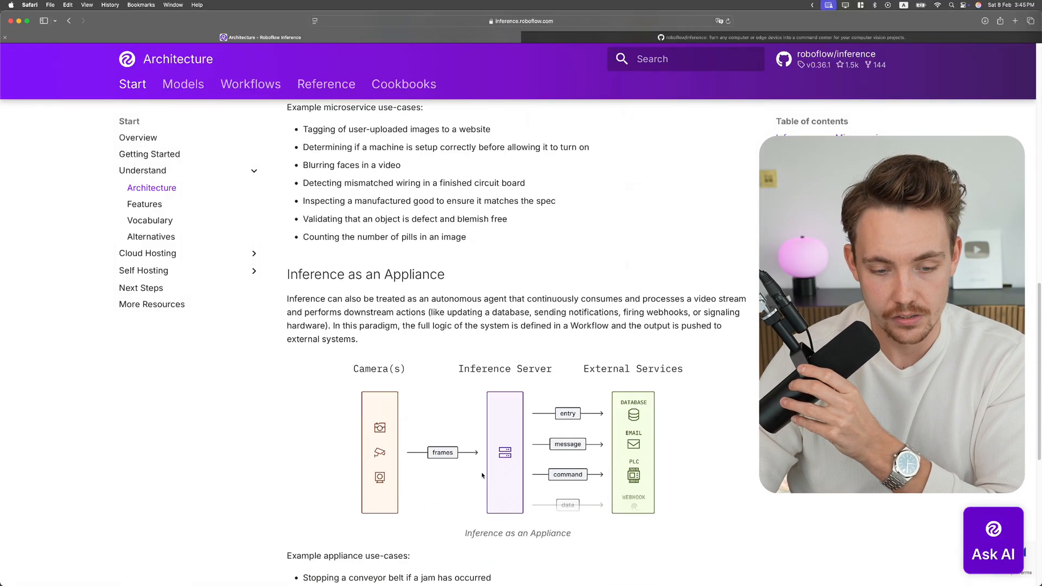
scroll("down", 3)
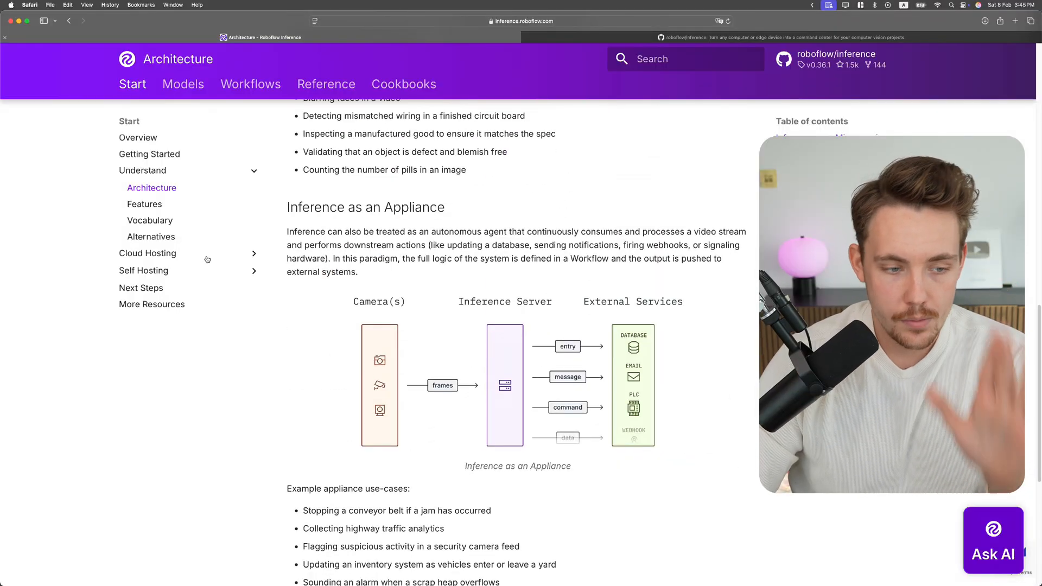
Open the Models section's Run a Model page and read the install and Visualize Results code
left_click(183, 84)
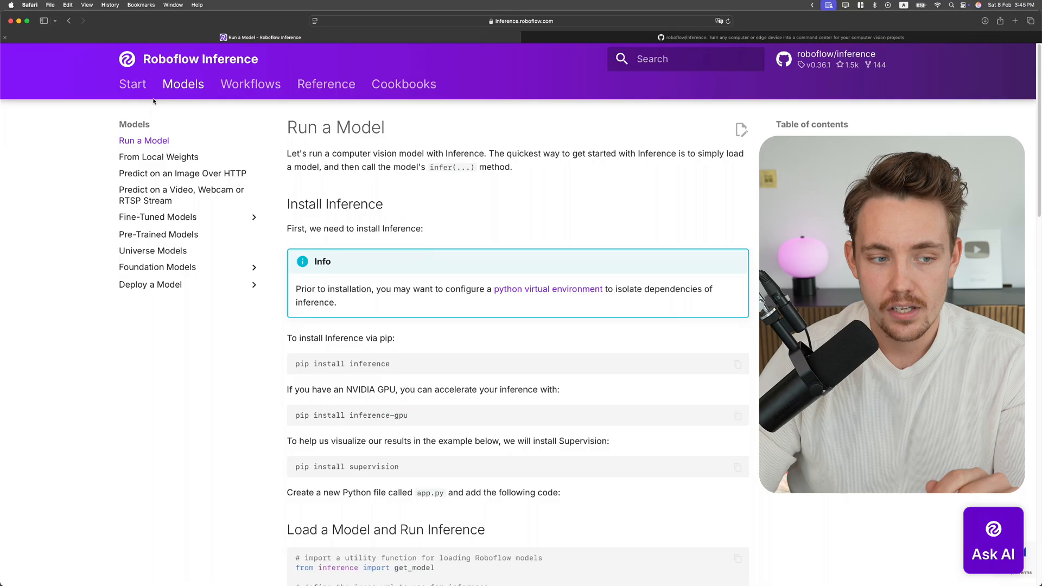
mouse_move(203, 173)
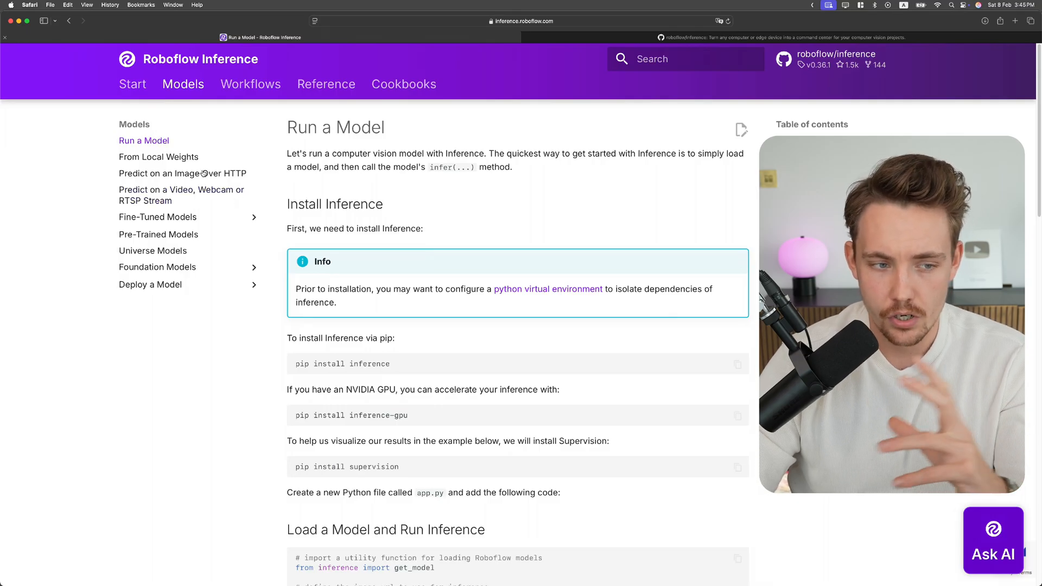
mouse_move(353, 182)
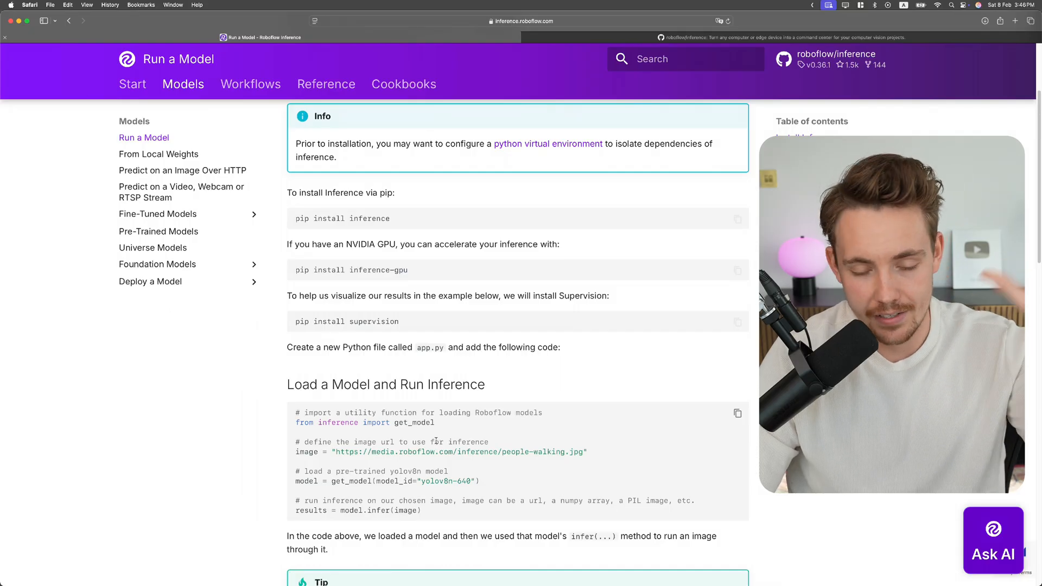
scroll("down", 3)
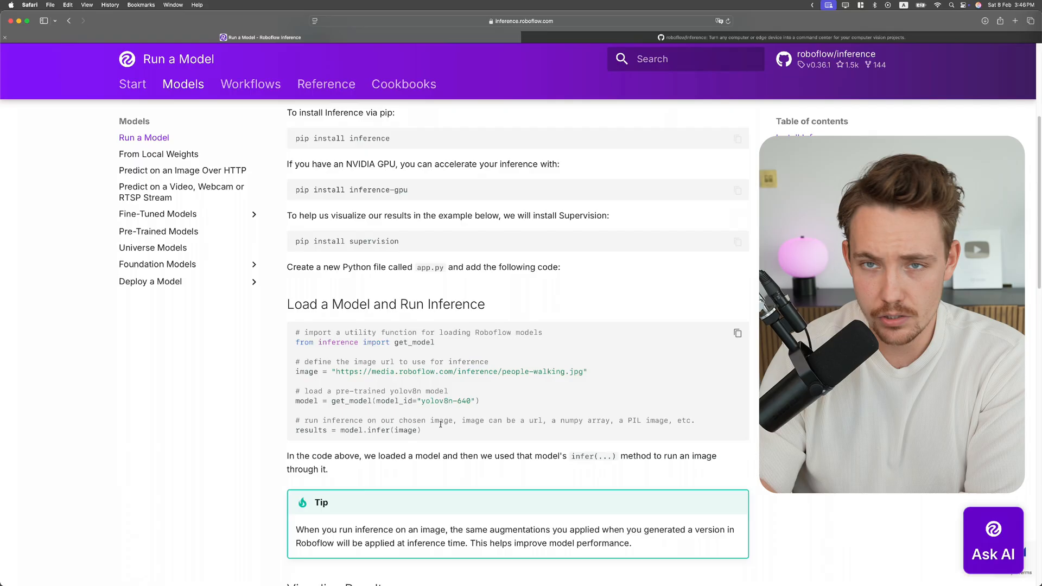
scroll("down", 3)
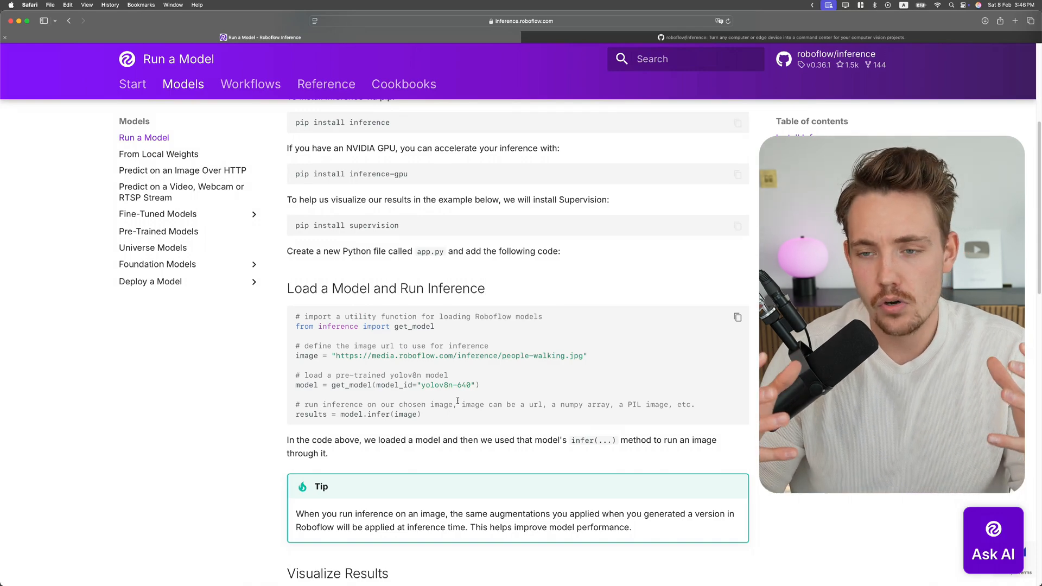
scroll("down", 3)
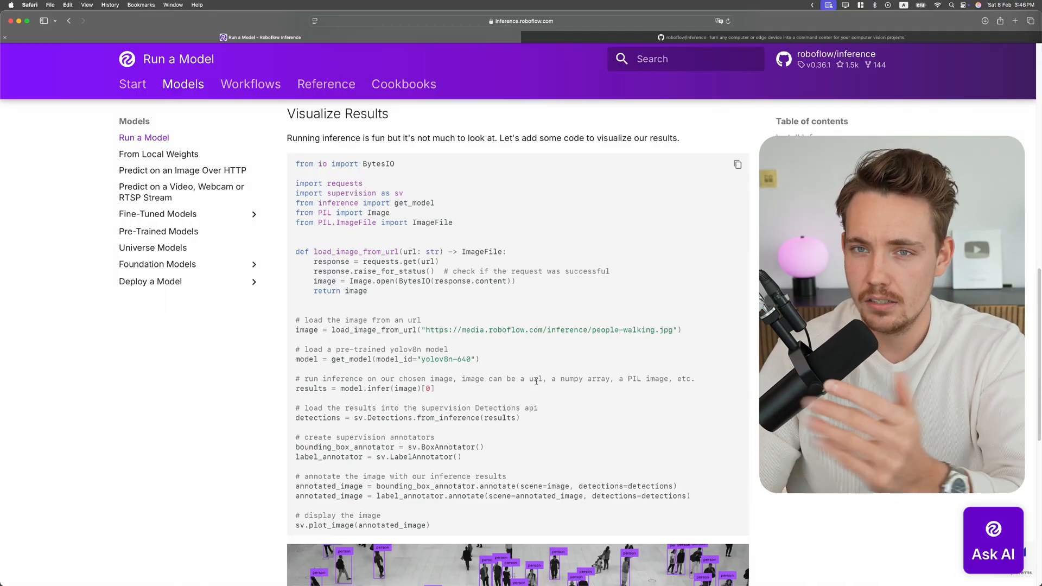
mouse_move(533, 394)
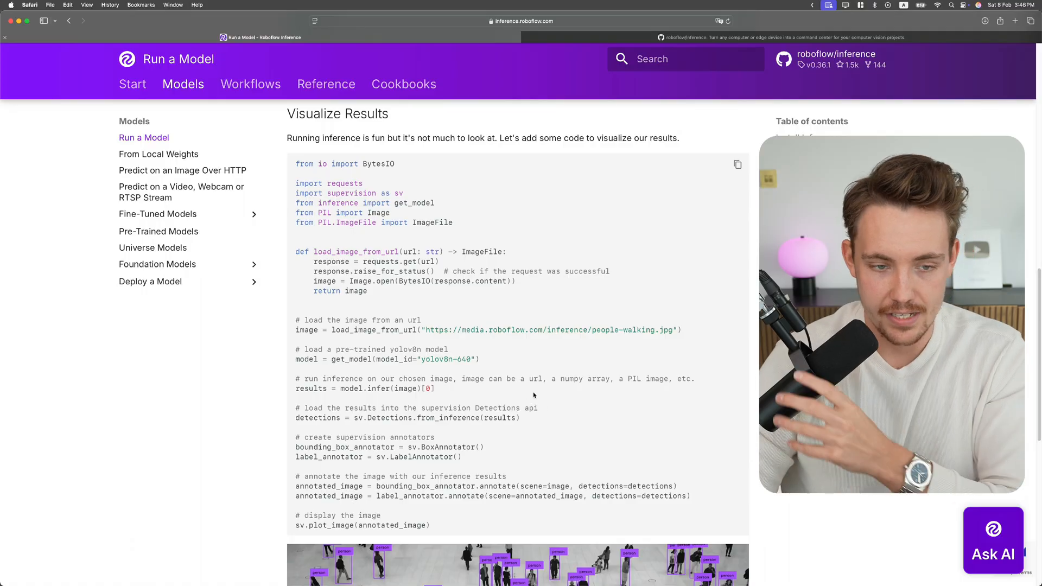
scroll("up", 3)
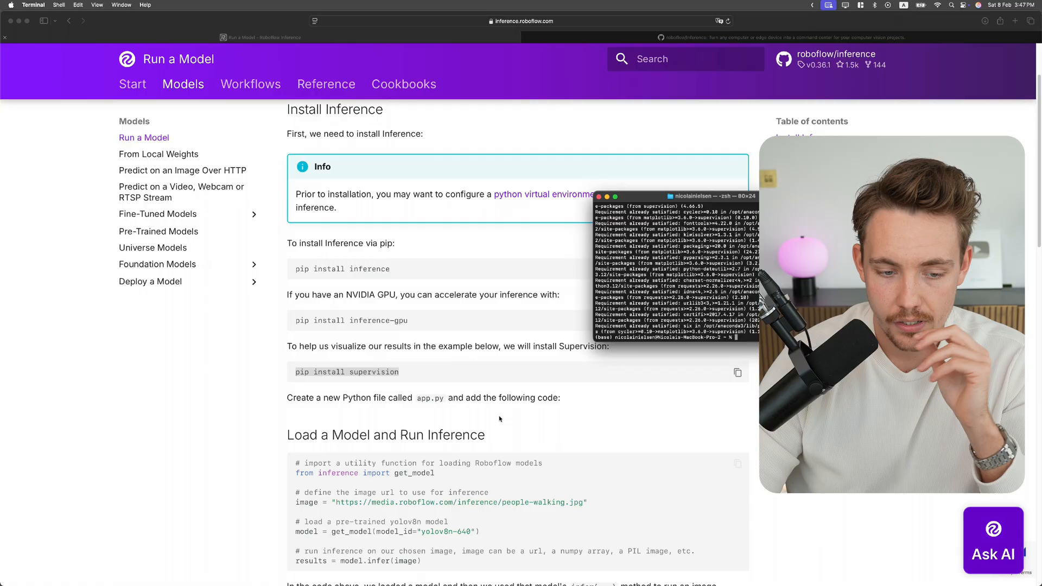
Scroll the pip install supervision output showing requirements already satisfied
scroll("down", 3)
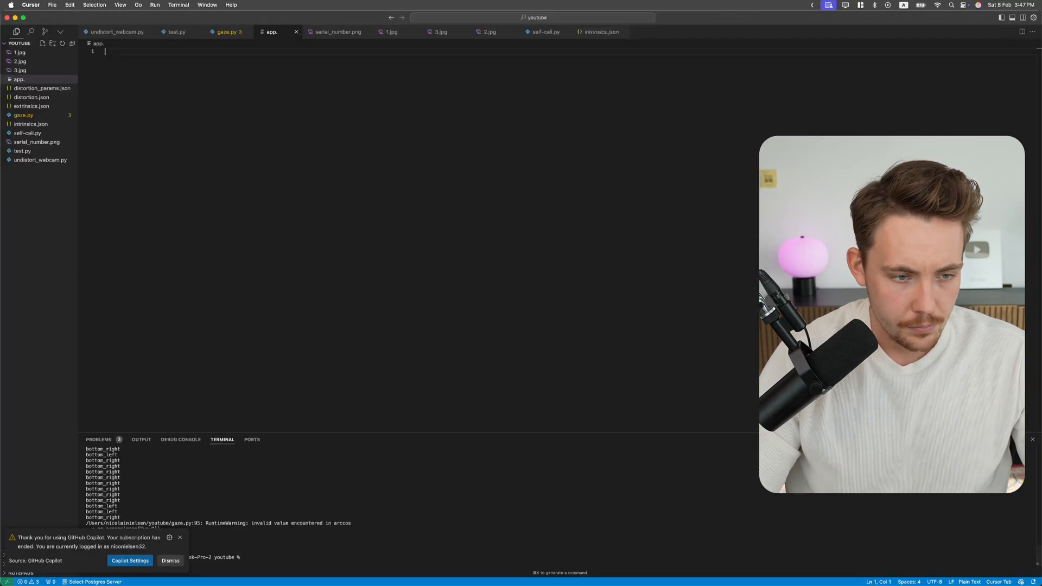
Create an empty app.py file in the youtube project from the explorer
right_click(19, 79)
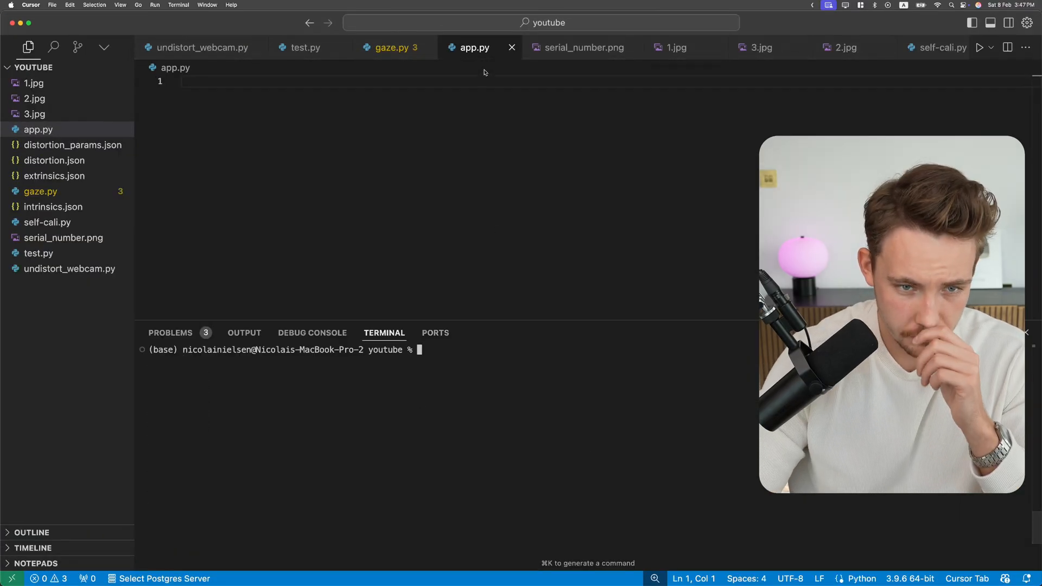
right_click(475, 47)
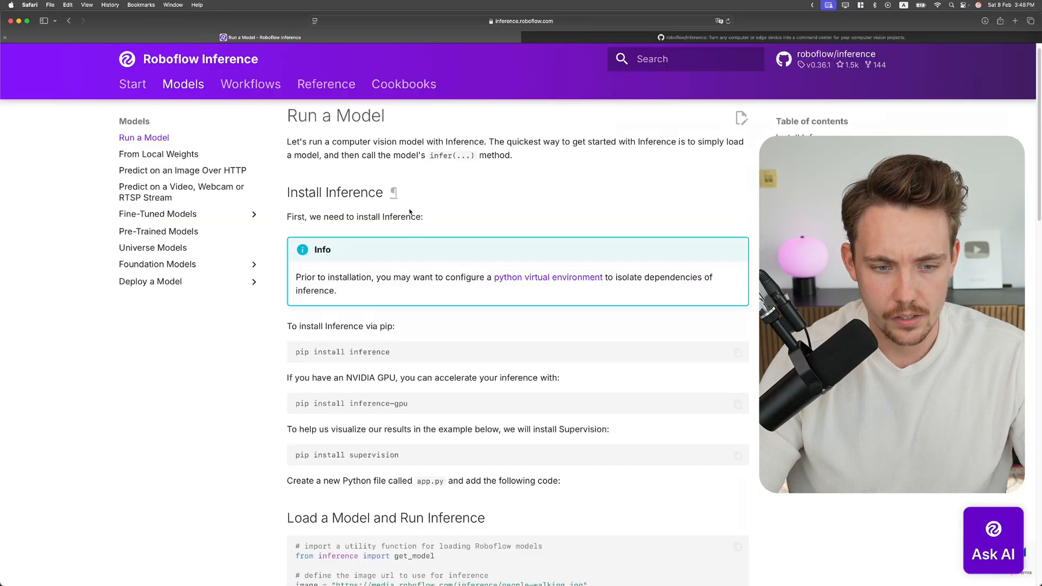
scroll("down", 3)
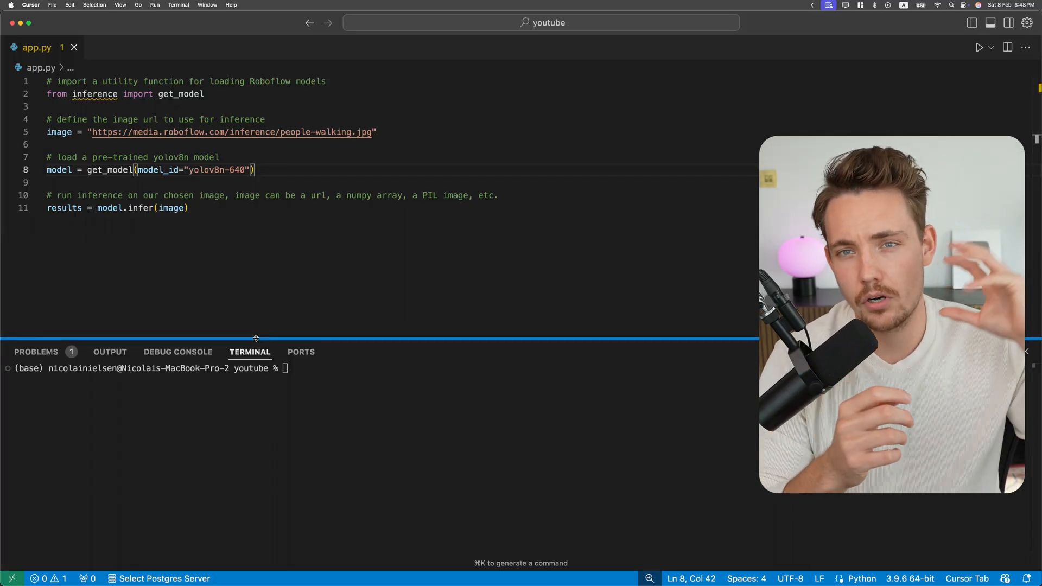
double_click(216, 169)
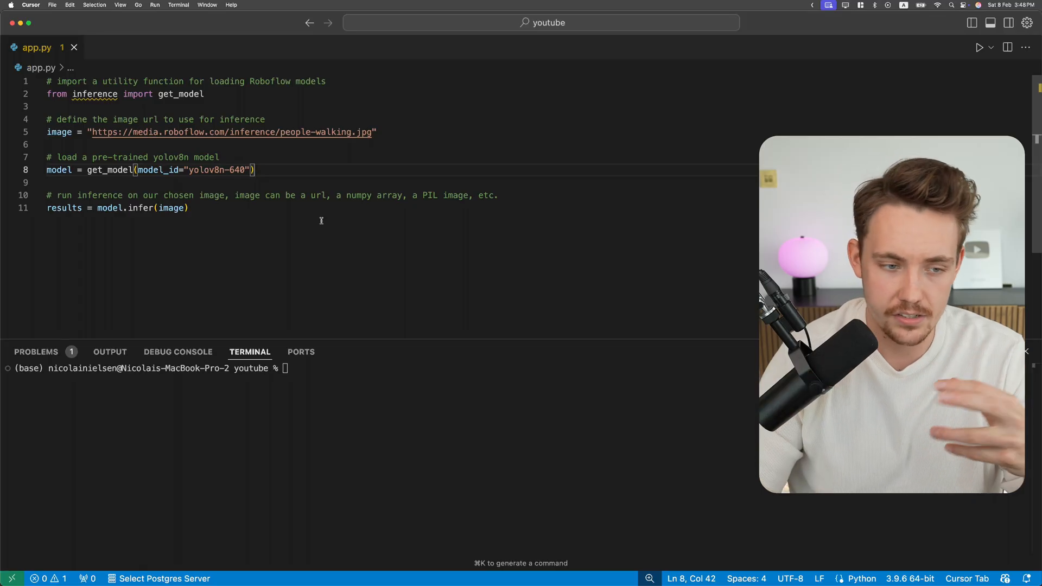
left_click(190, 208)
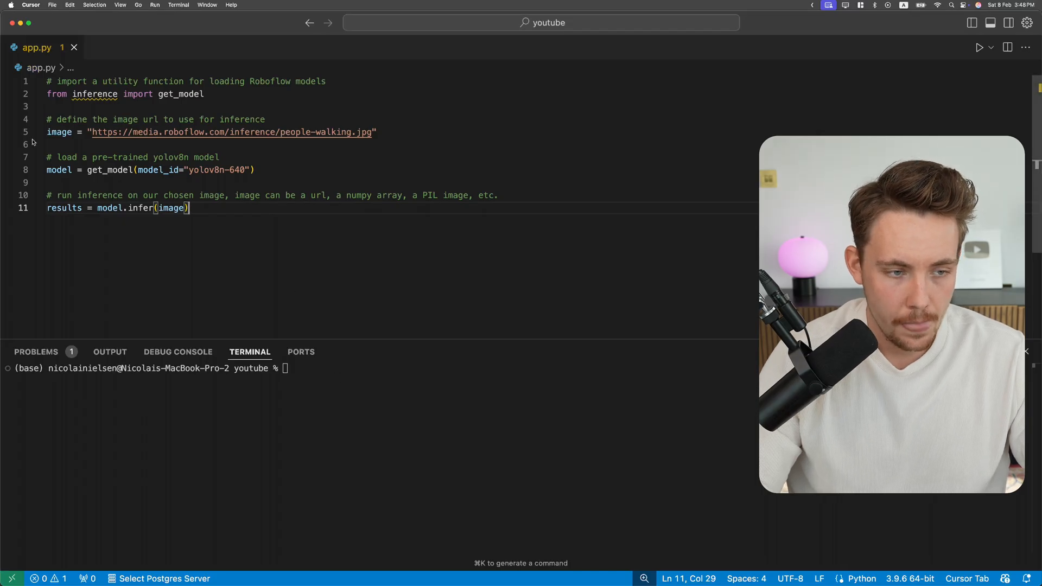
double_click(64, 208)
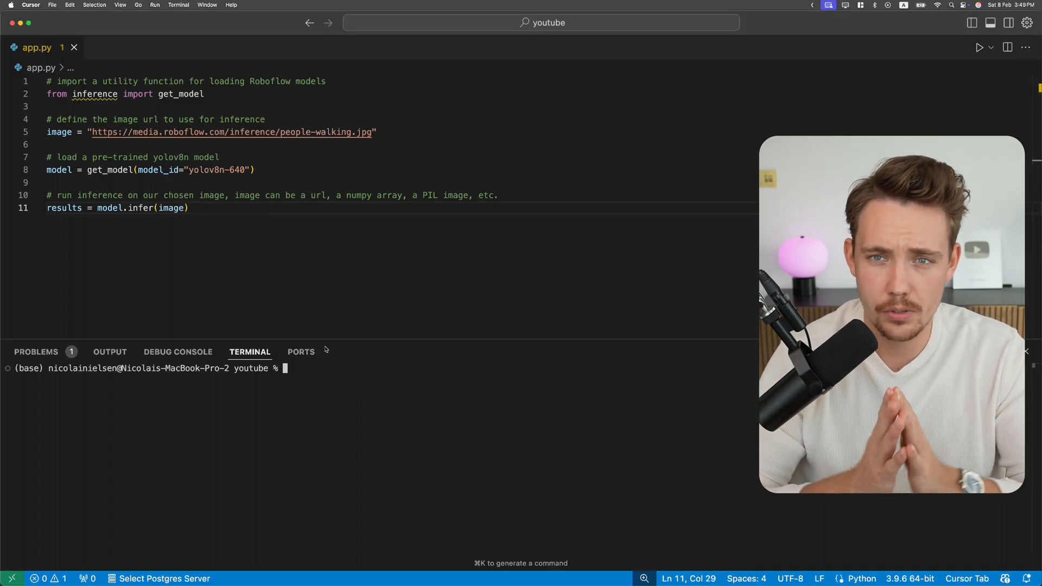
Run python app.py, then add a print(results) line to the script
type("pyth")
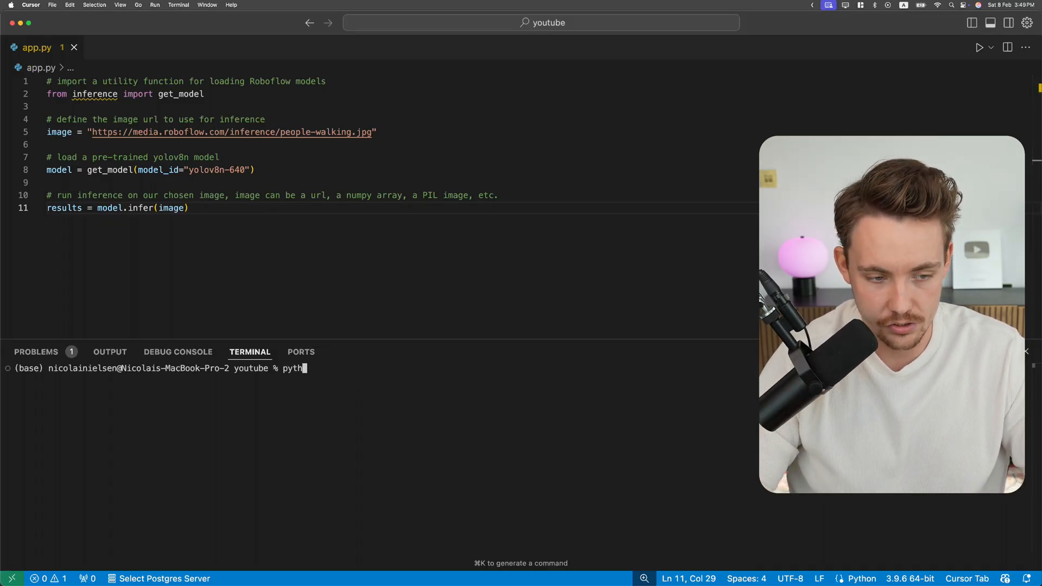
type("on app.py")
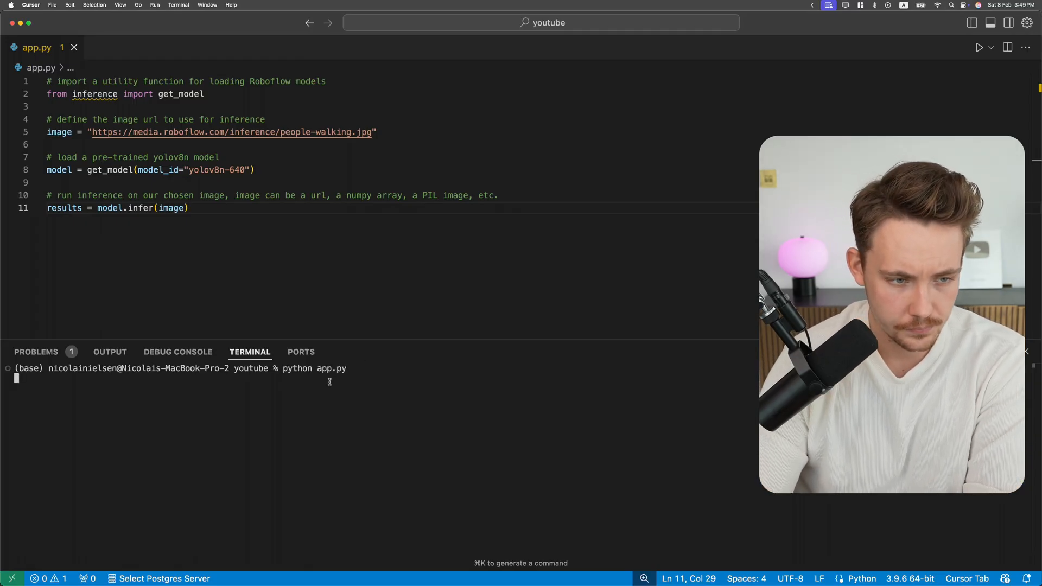
mouse_move(374, 380)
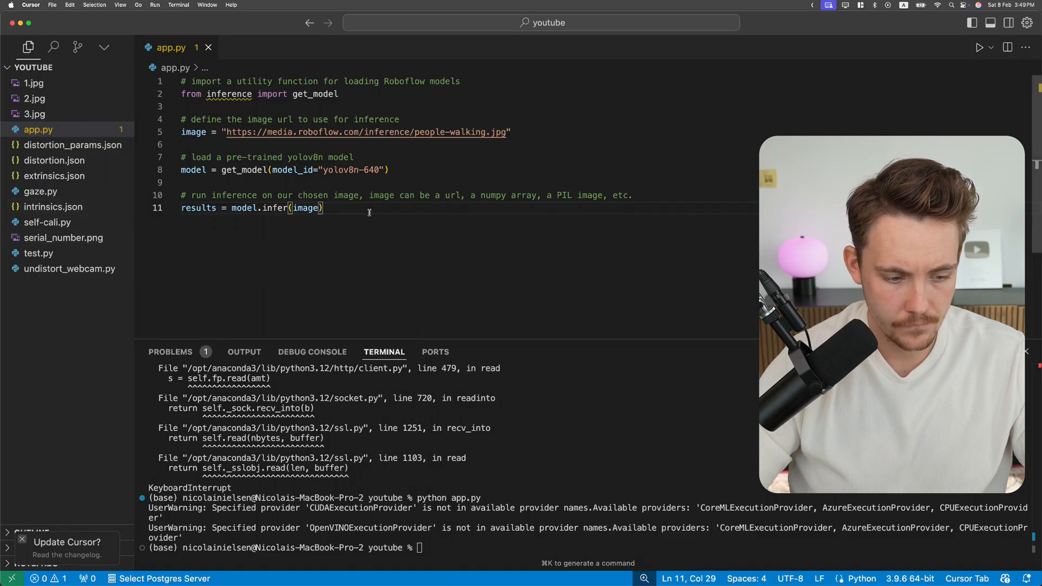
type("print(results)")
left_click(590, 548)
type("python app.py")
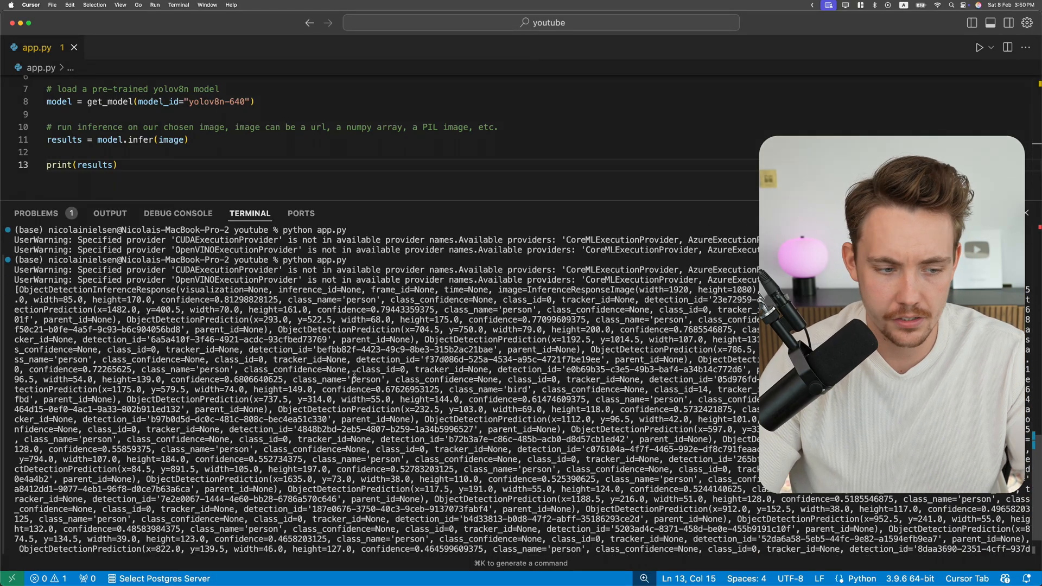
Review the printed person detections, then return to the Run a Model docs
scroll("down", 3)
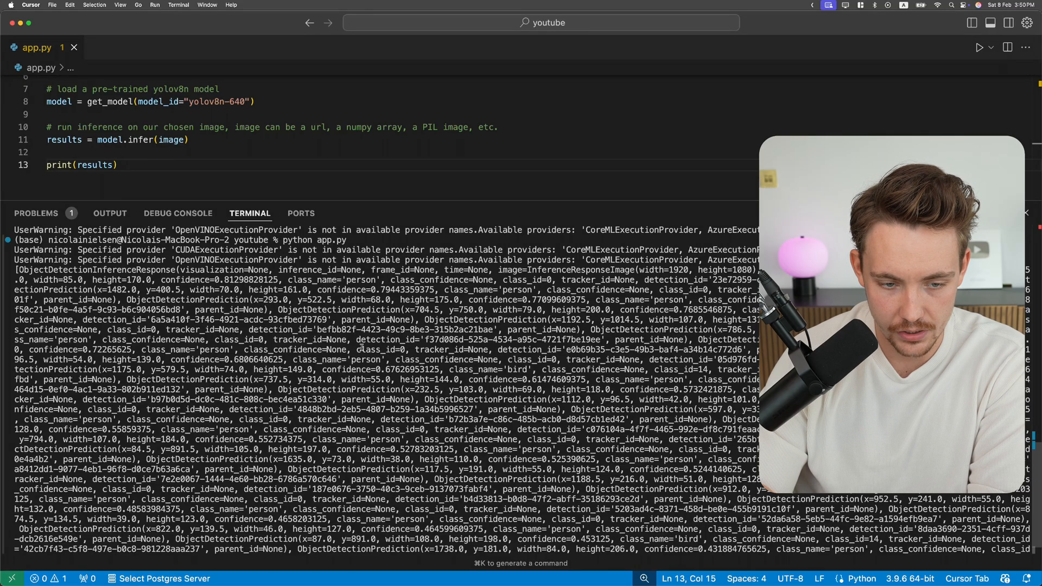
double_click(382, 349)
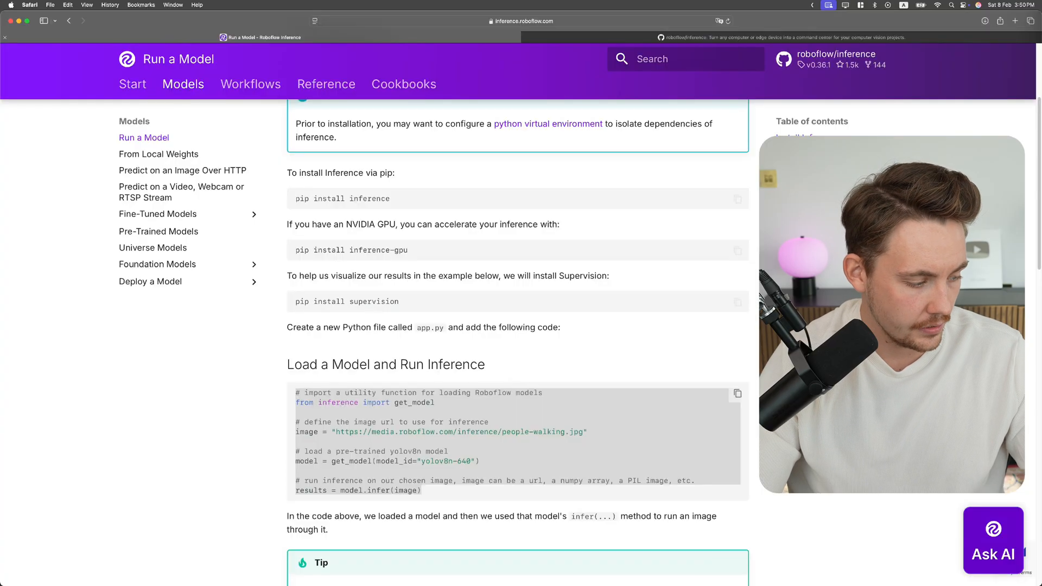
Scroll down the Run a Model page to the Visualize Results example code
scroll("down", 3)
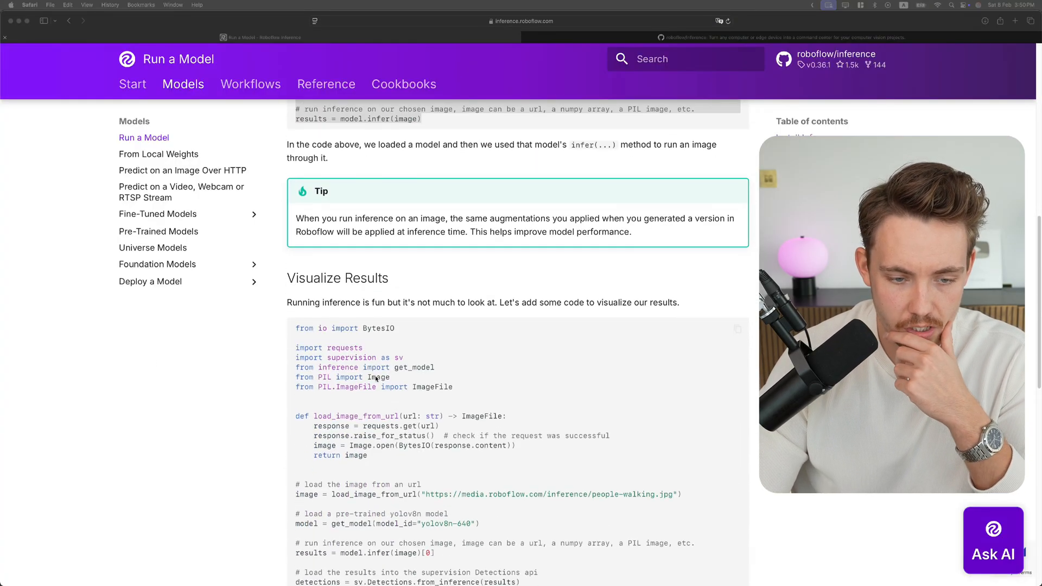
scroll("down", 3)
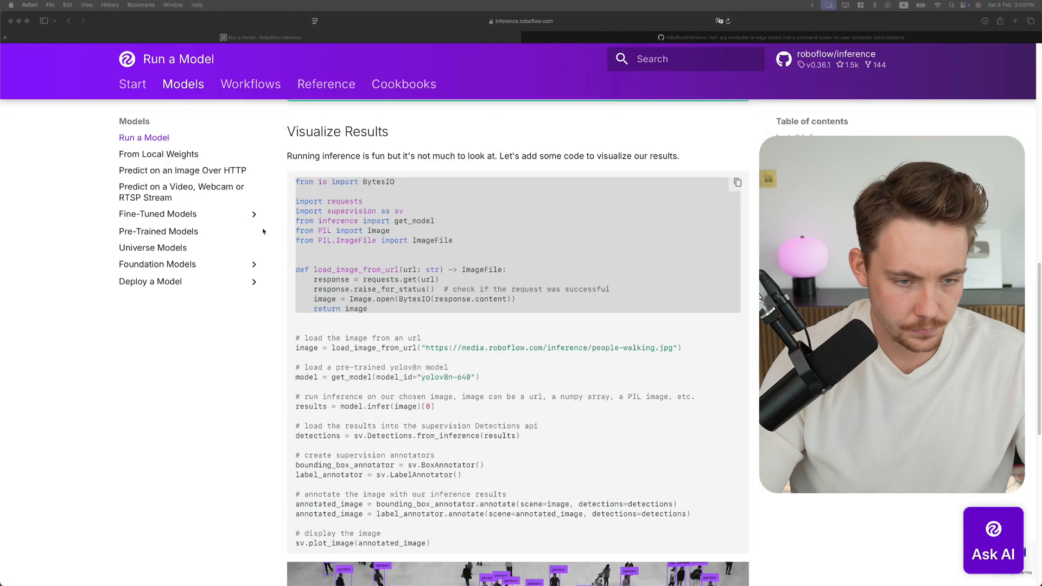
scroll("down", 3)
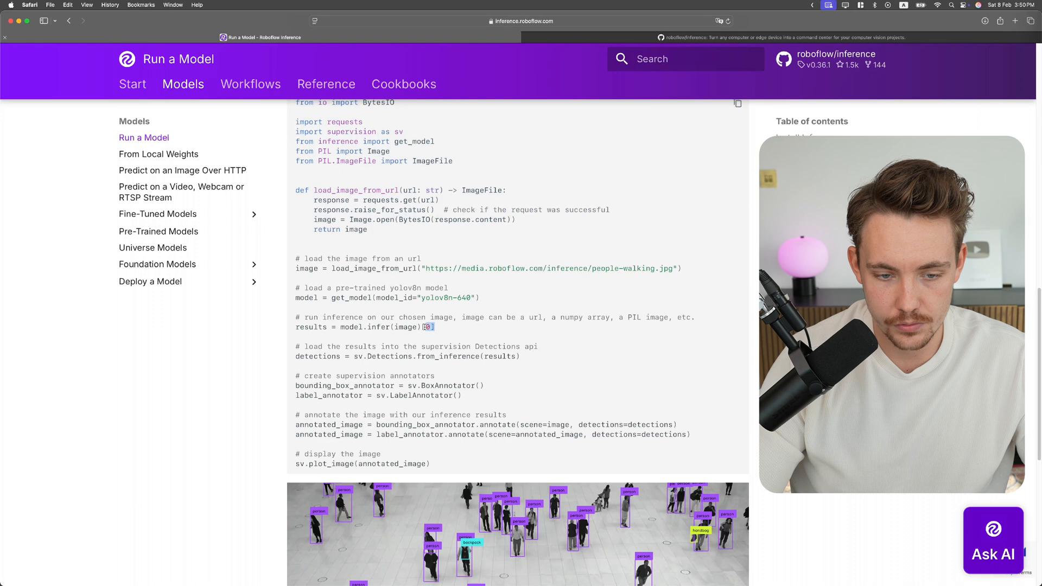
mouse_move(486, 344)
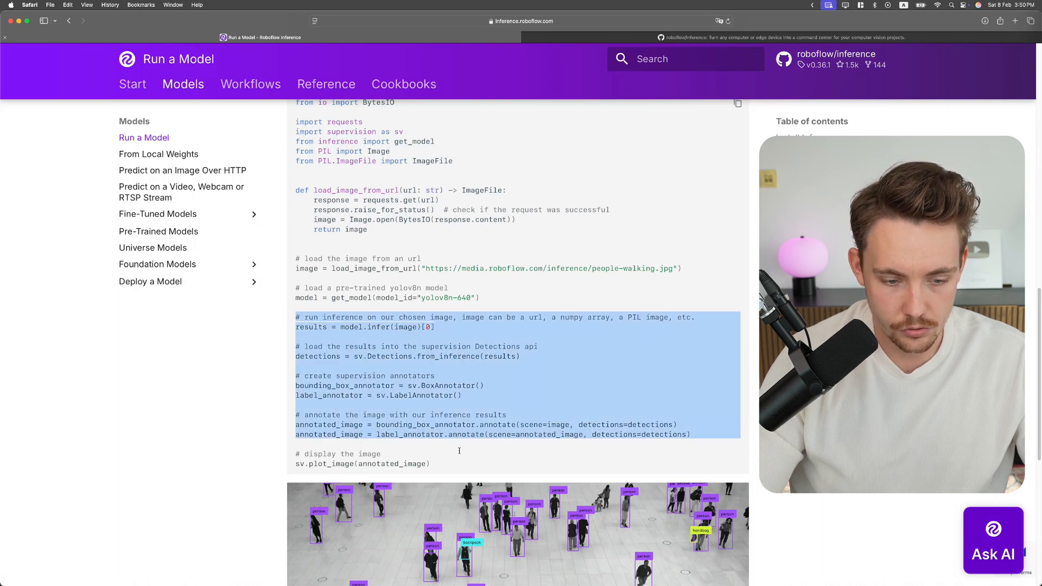
scroll("down", 3)
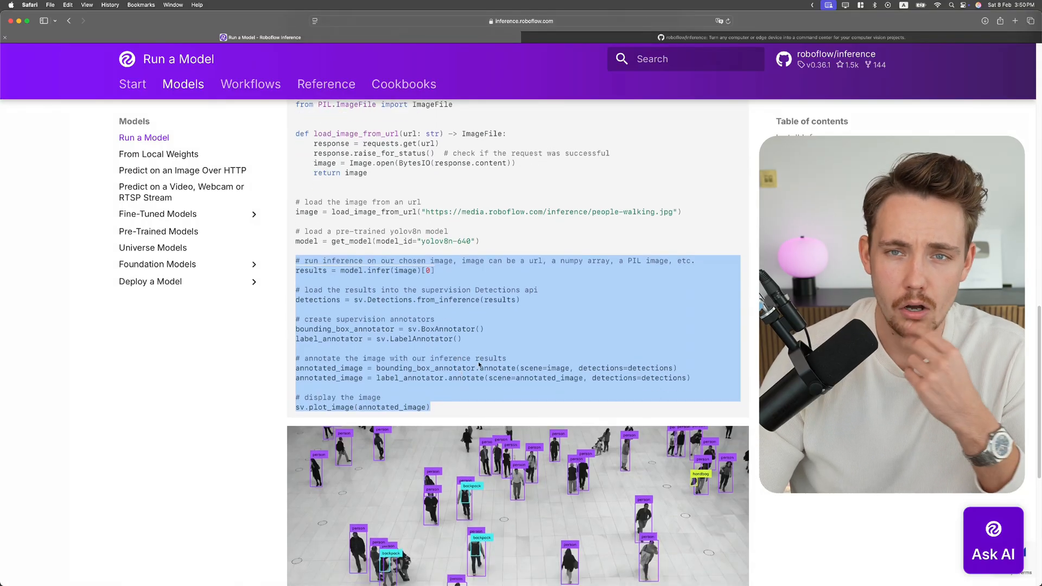
scroll("down", 3)
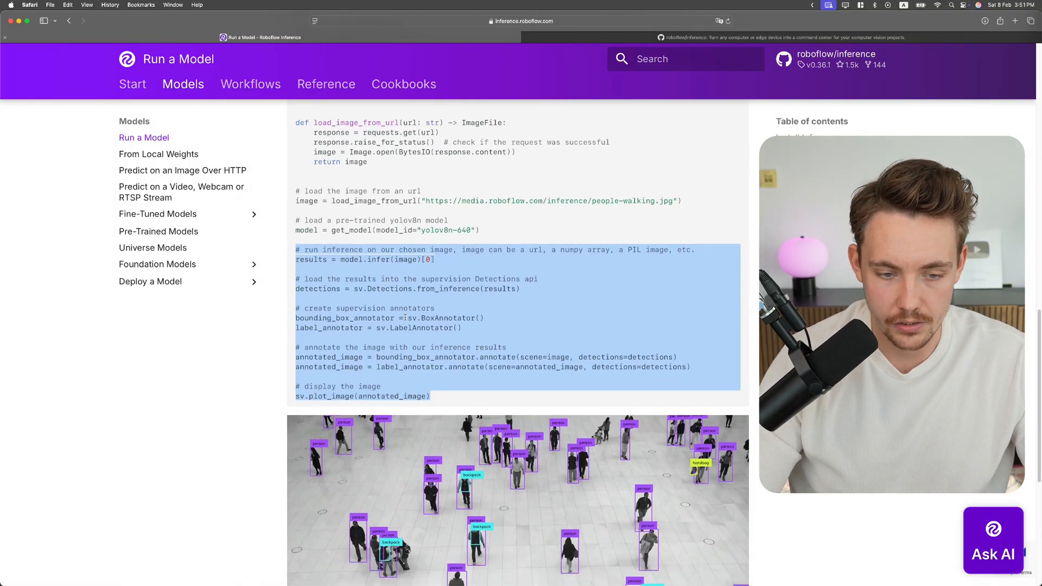
scroll("down", 3)
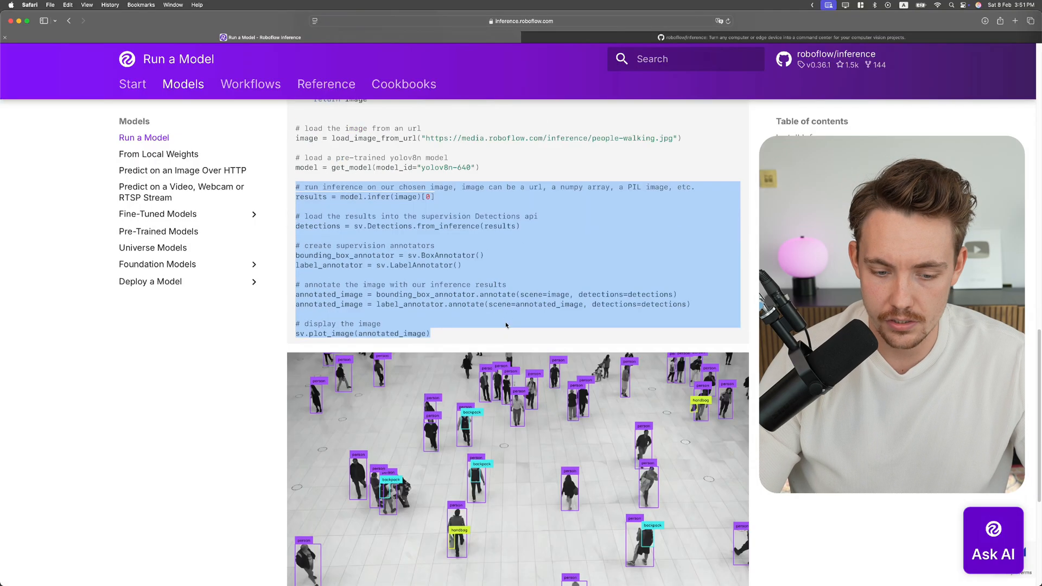
scroll("down", 3)
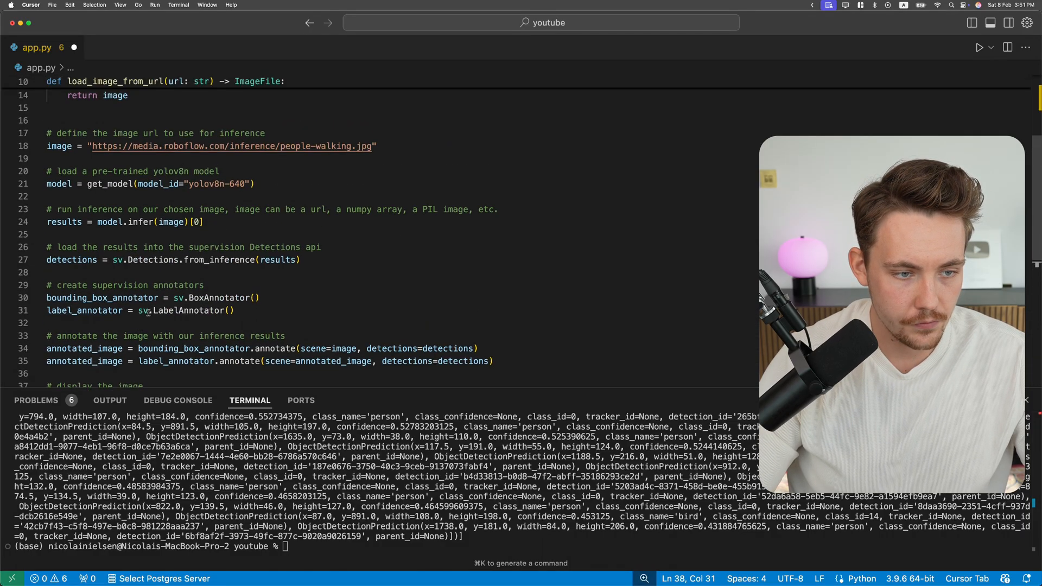
Inspect how results feed the Detections conversion and annotators, then start typing python
scroll("down", 3)
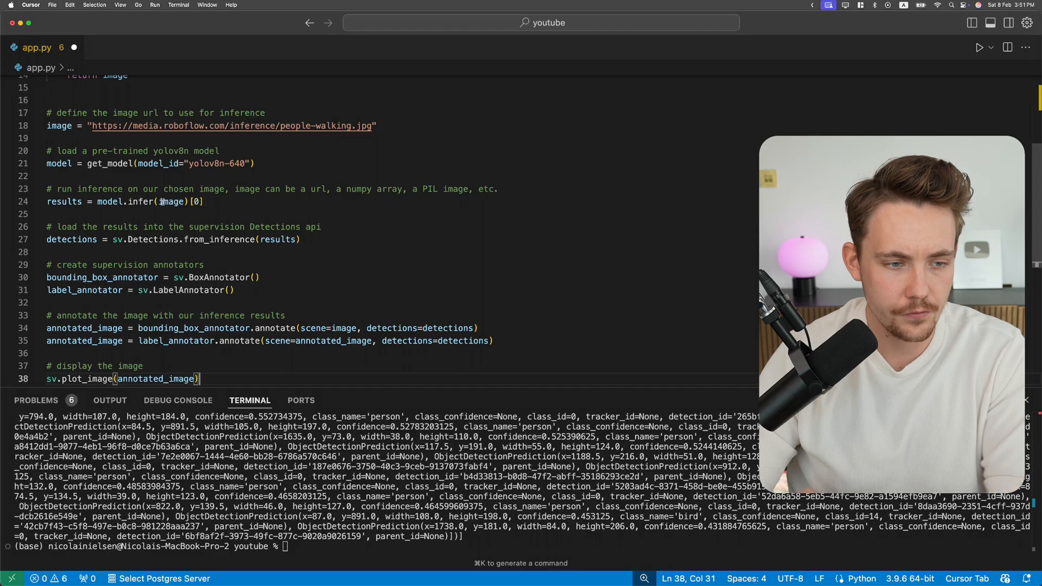
left_click(260, 239)
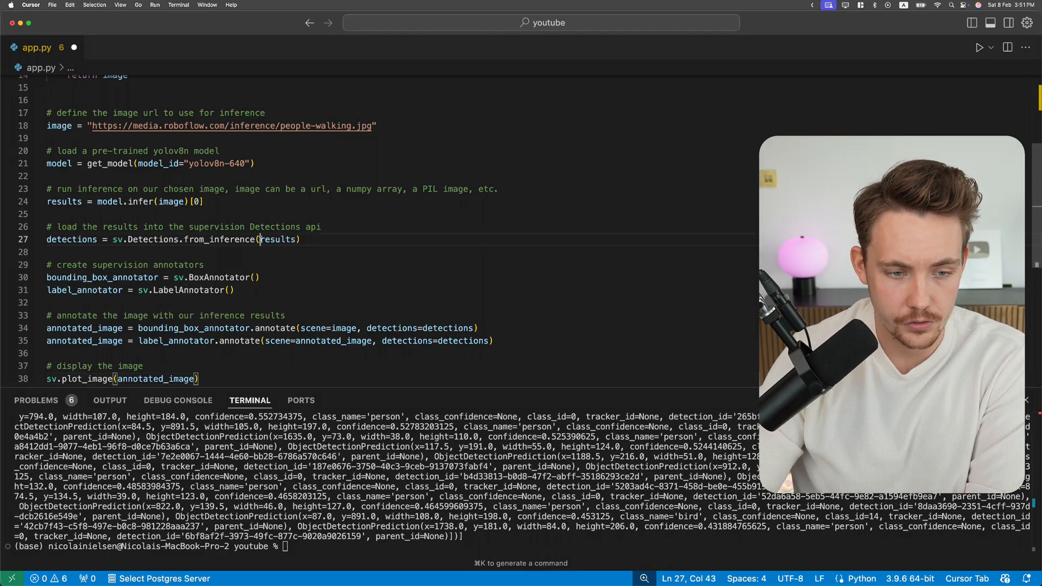
double_click(278, 239)
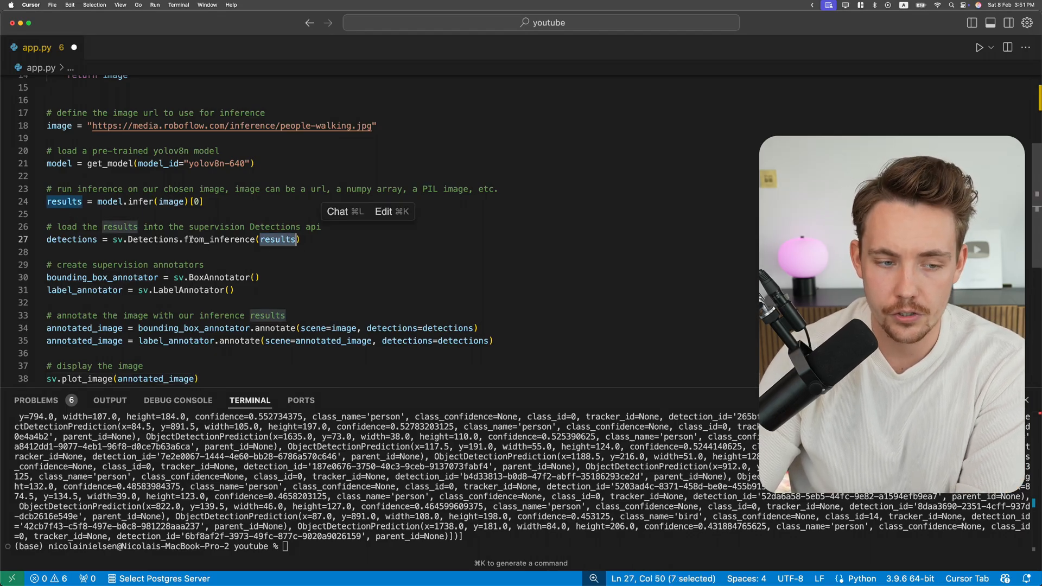
left_click_drag(106, 239, 211, 240)
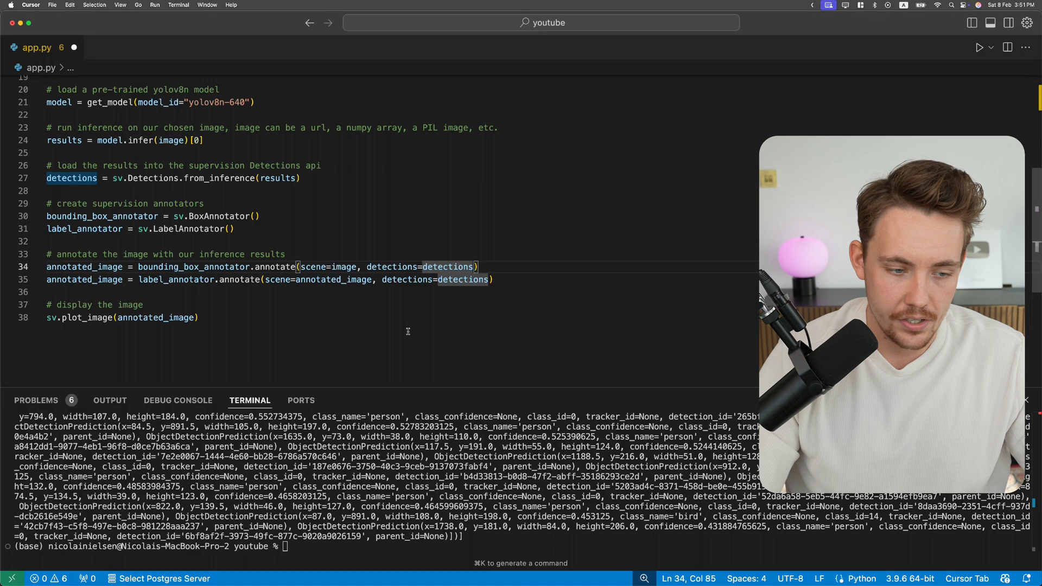
type("python")
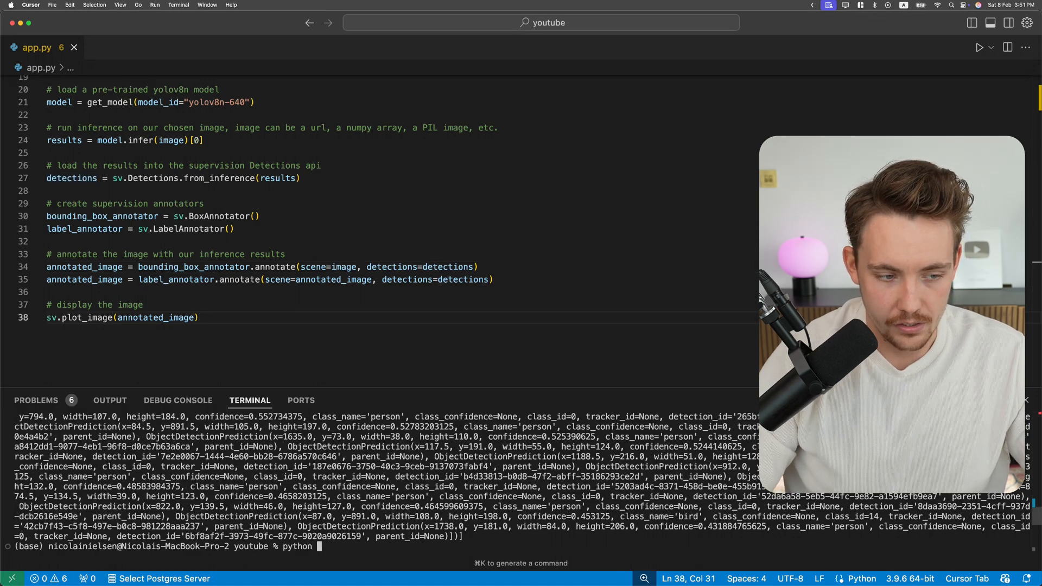
Run python app.py and move the annotated people-walking figure aside to view the code
type("app.py")
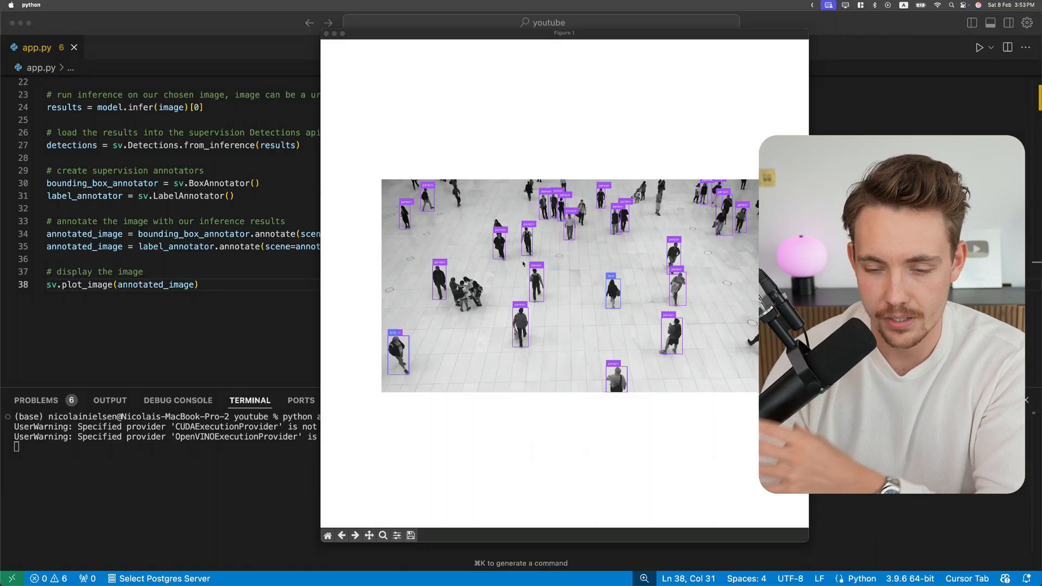
left_click_drag(563, 32, 607, 41)
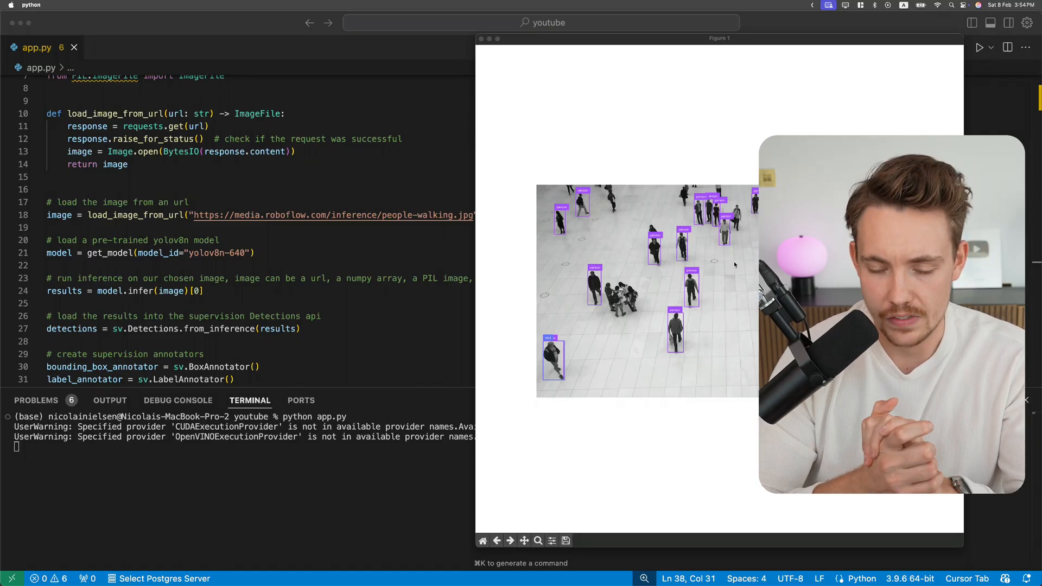
scroll("down", 3)
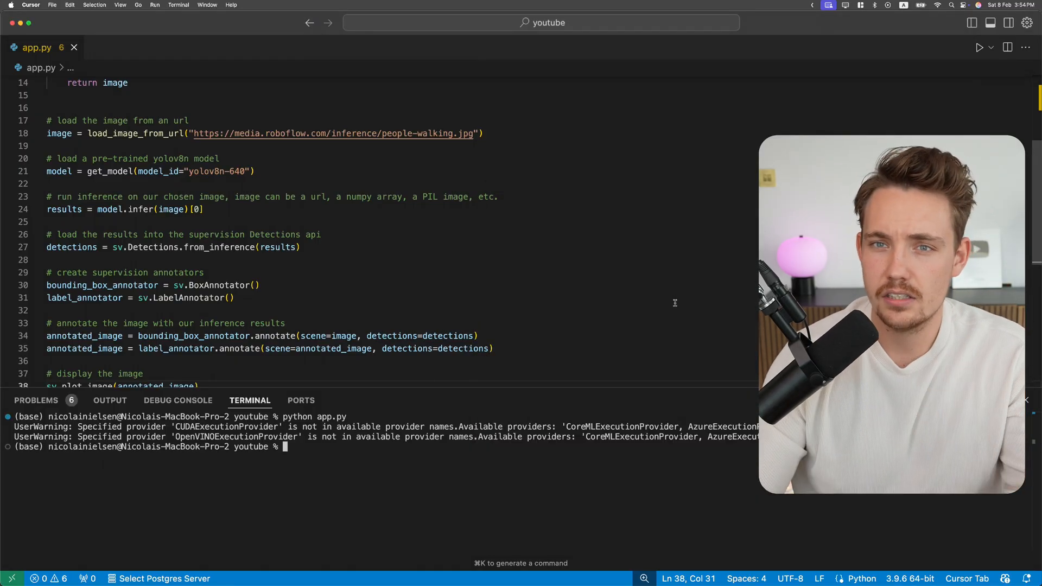
scroll("down", 3)
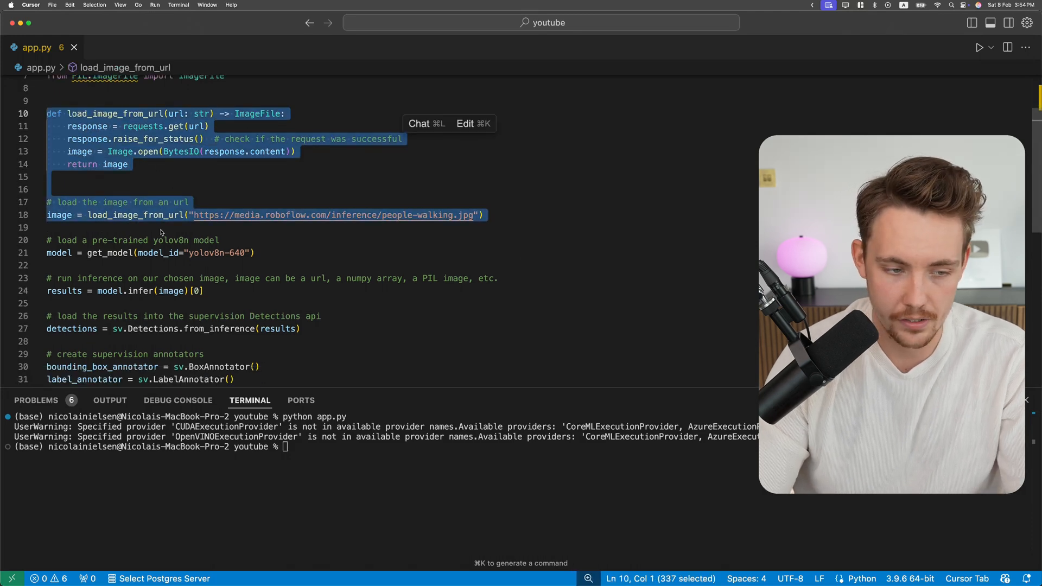
scroll("down", 3)
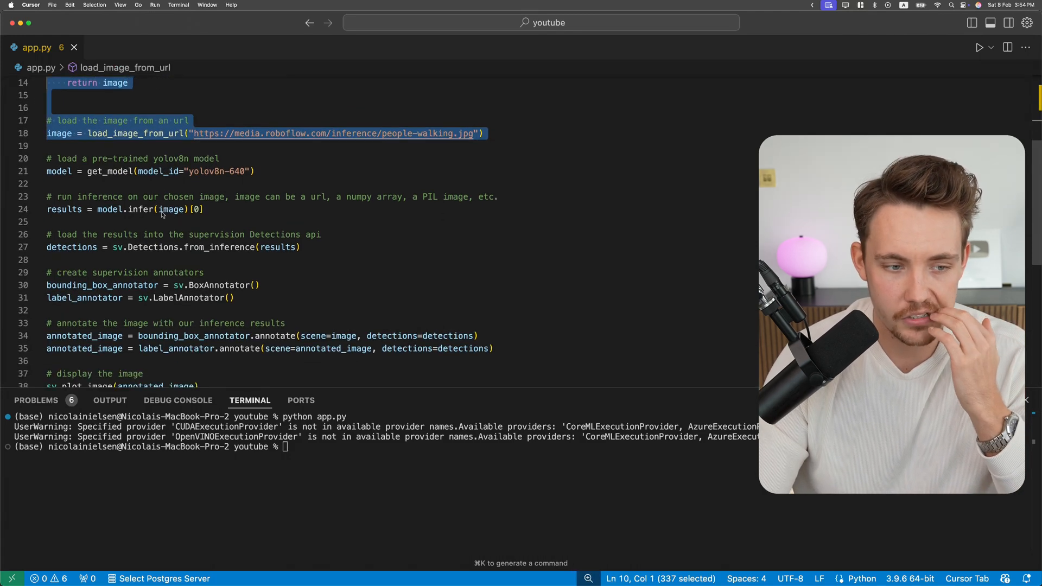
left_click_drag(330, 196, 433, 196)
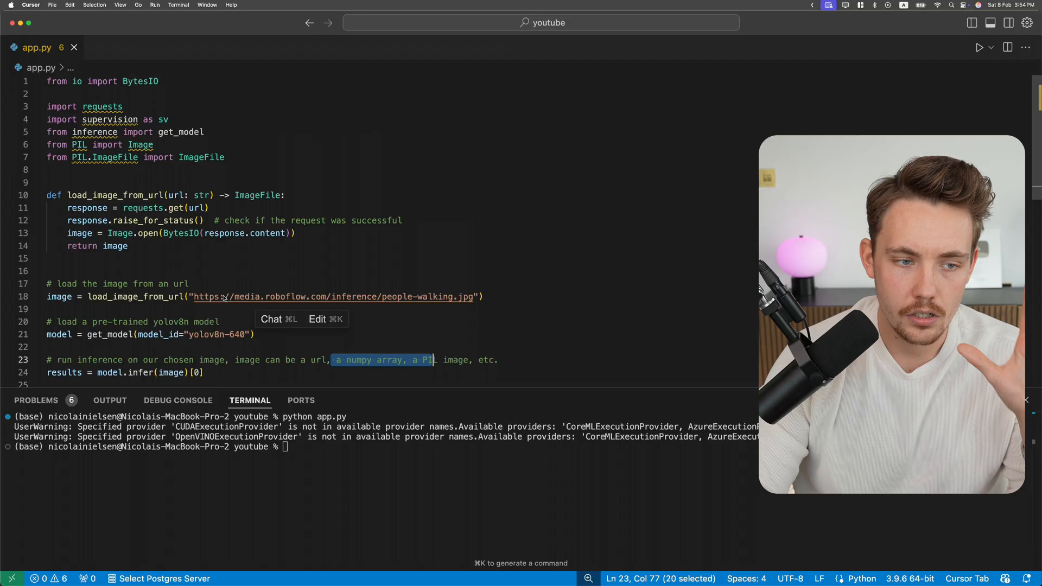
scroll("down", 3)
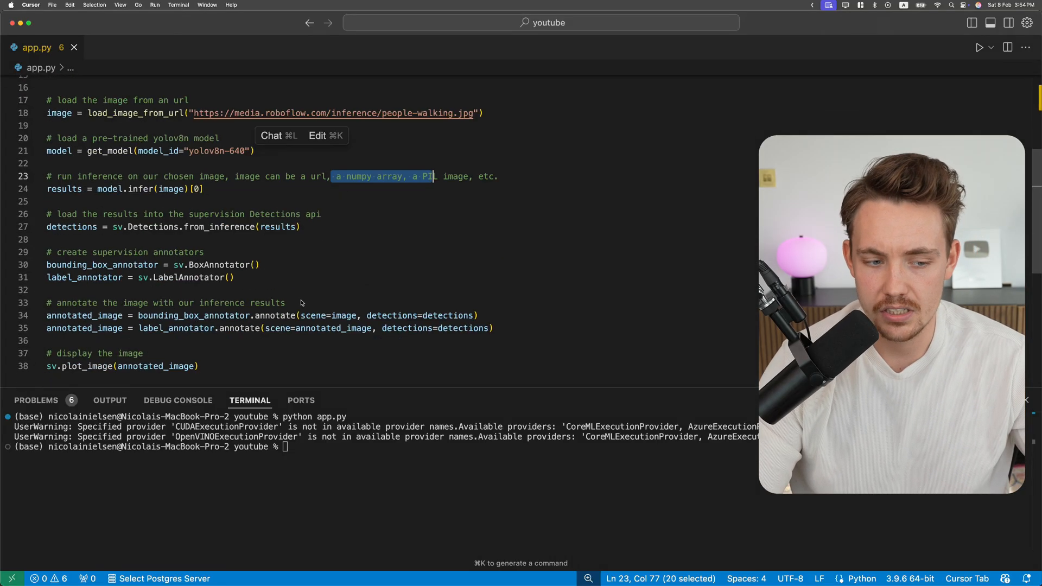